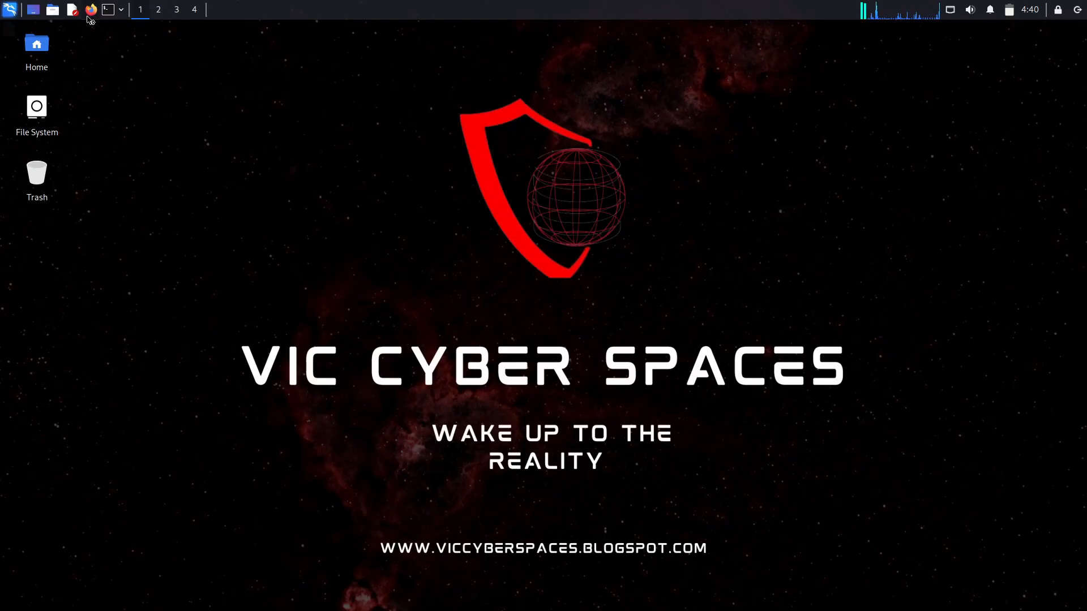
pyautogui.moveTo(605, 356)
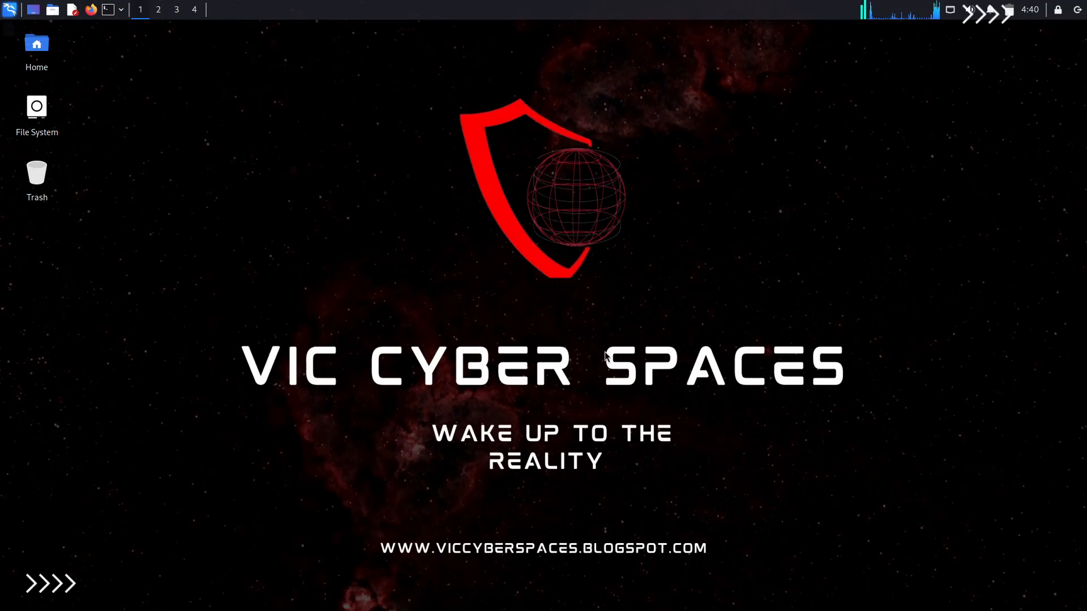
# - Launch Firefox and search the web for 'fbi github'
pyautogui.click(90, 9)
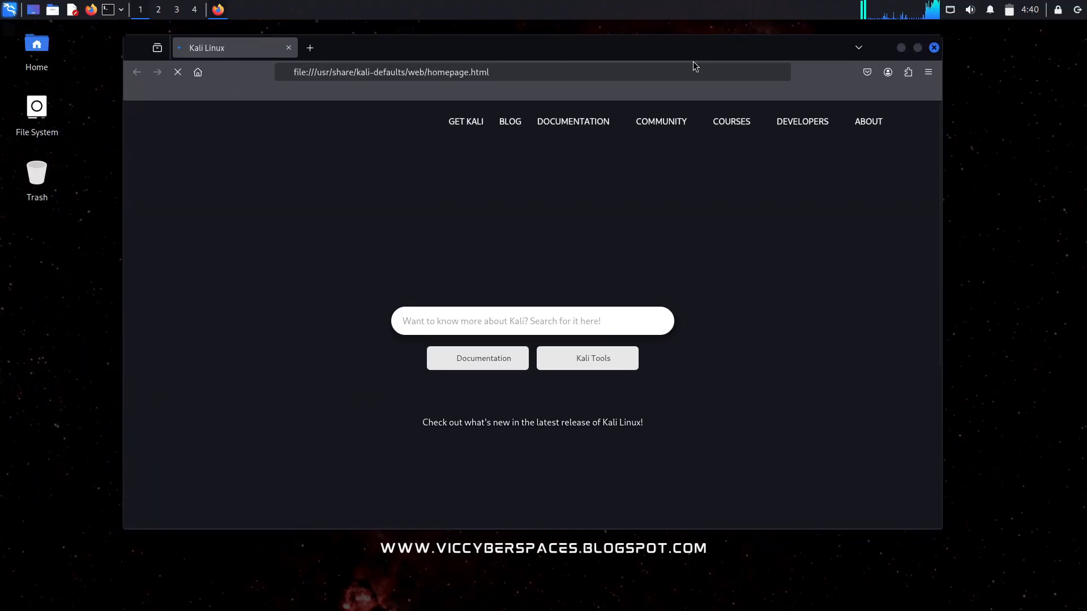
pyautogui.click(392, 72)
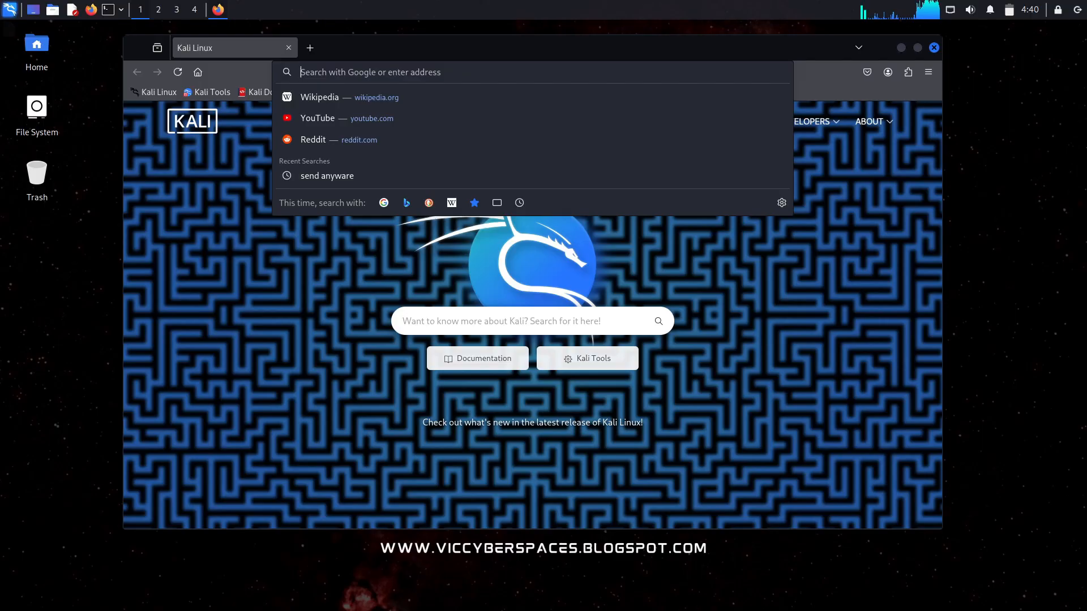
pyautogui.write('fb')
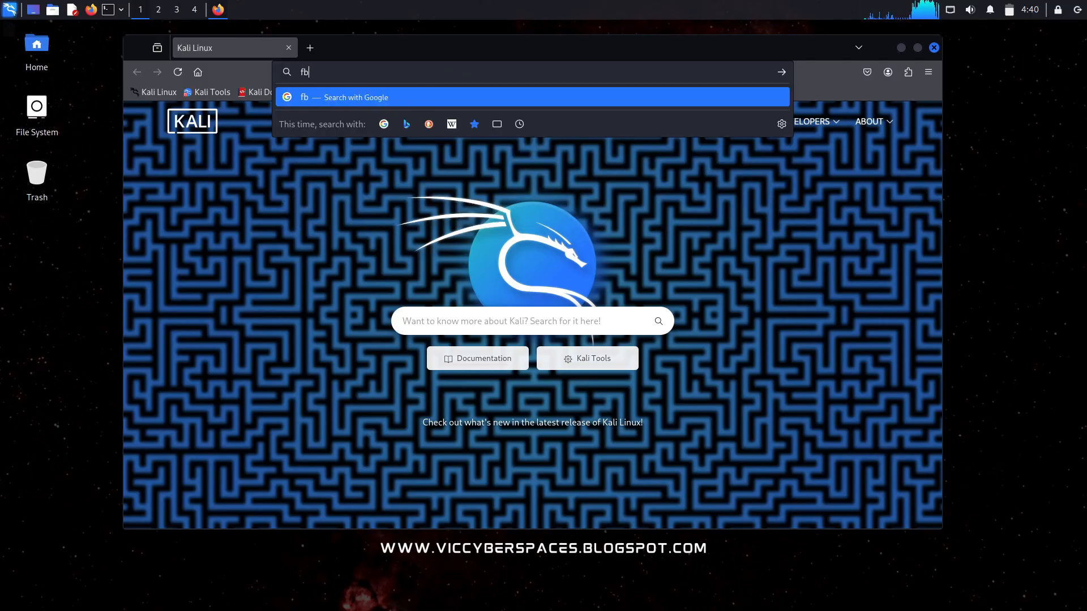
pyautogui.write('i')
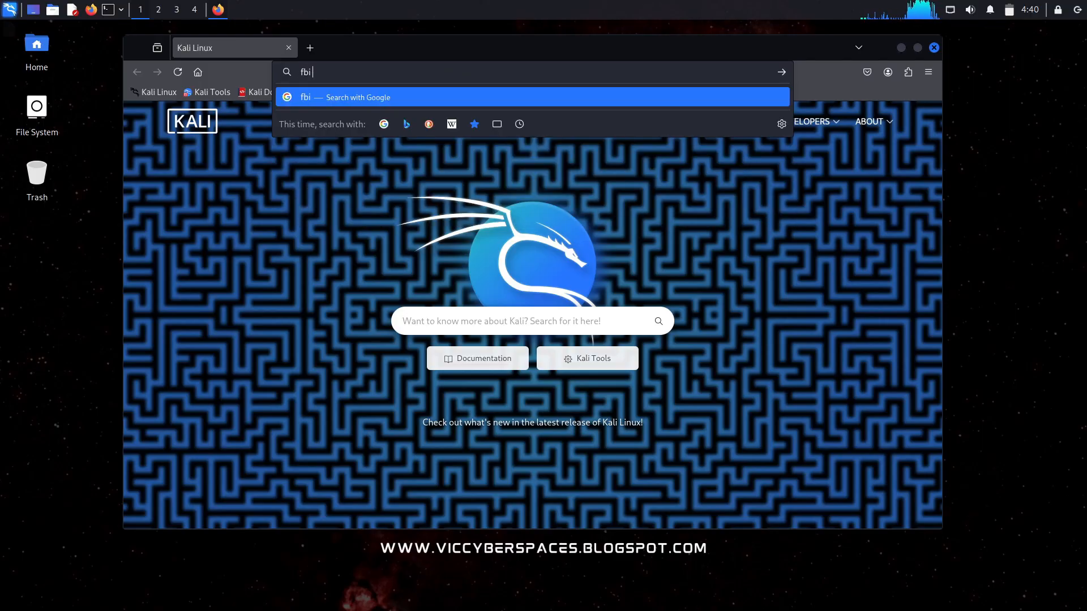
pyautogui.write('github')
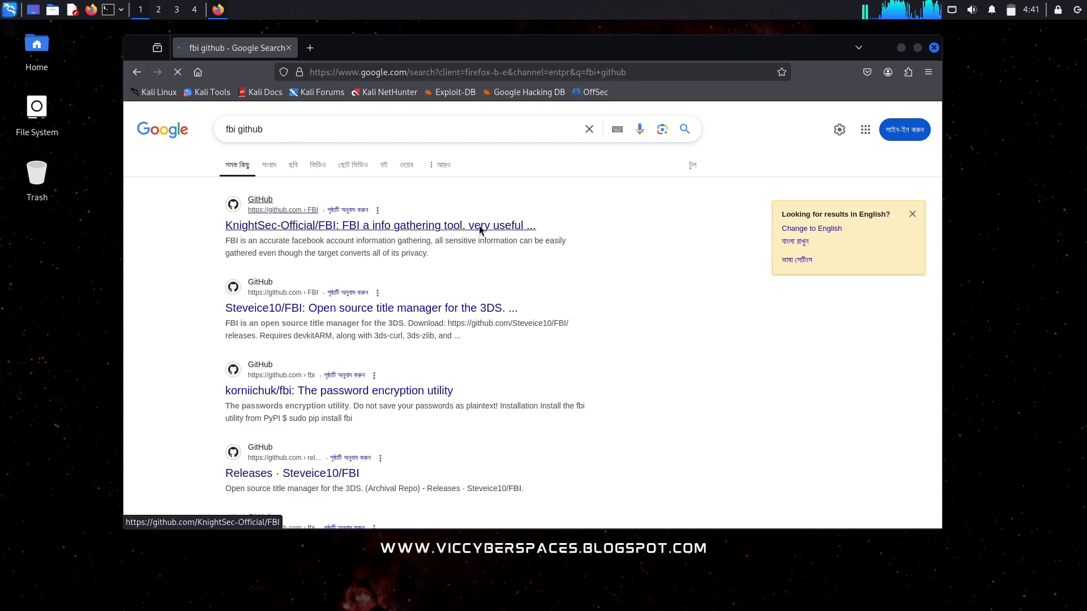
# - Open the KnightSec-Official/FBI repository and scroll its README to the Kali linux installation section
pyautogui.click(380, 225)
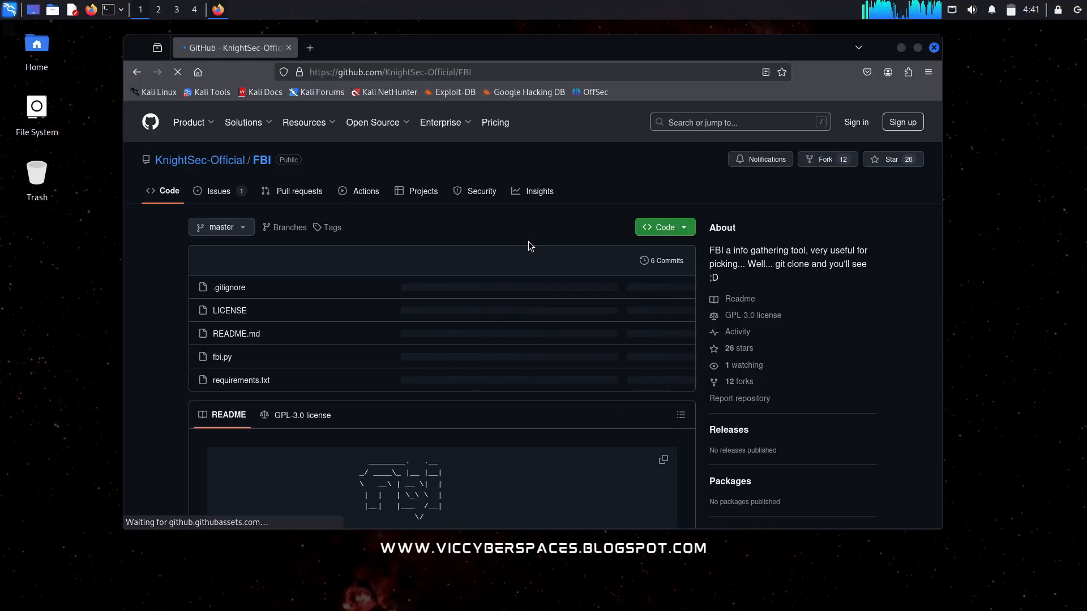
pyautogui.scroll(-3)
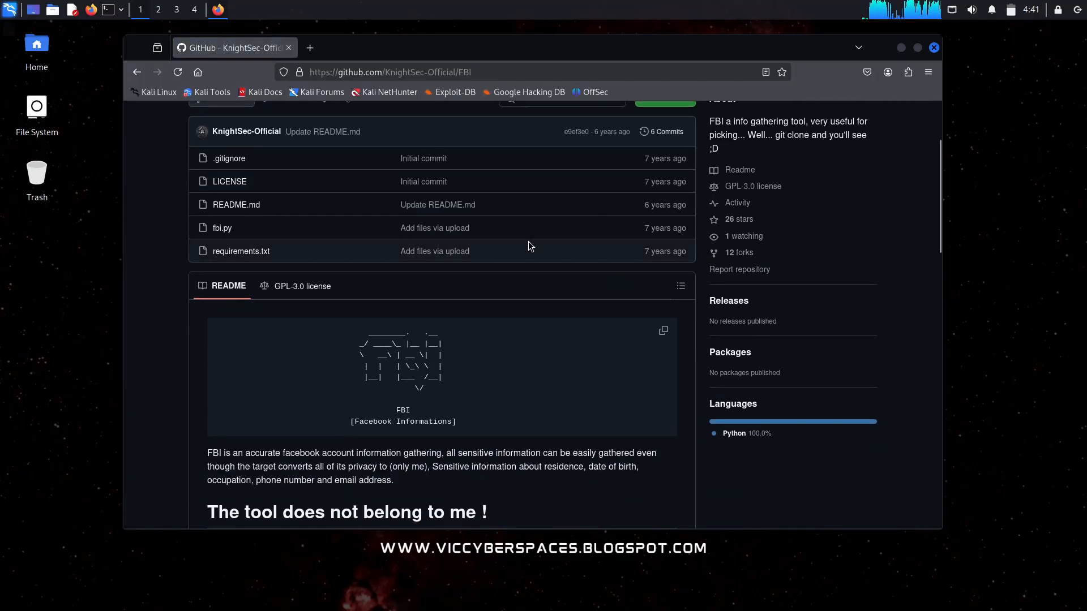
pyautogui.scroll(-3)
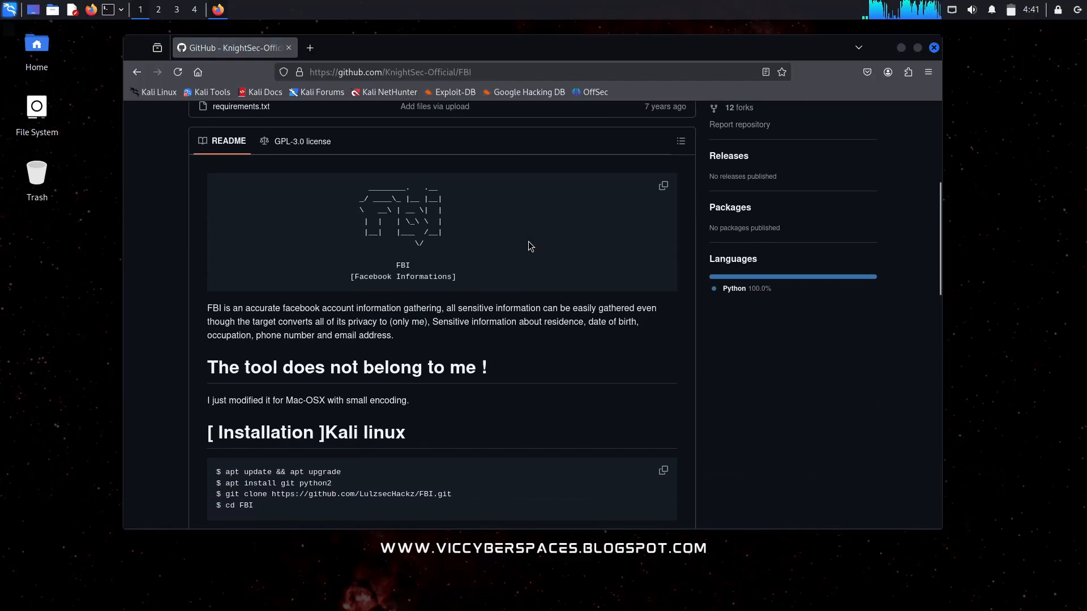
pyautogui.scroll(-3)
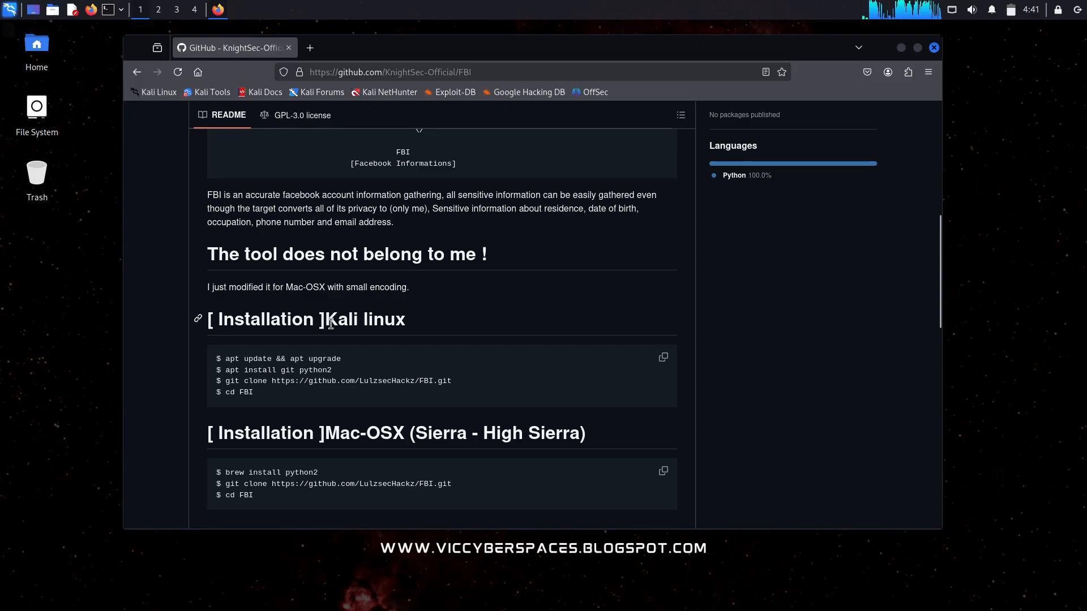
pyautogui.doubleClick(364, 319)
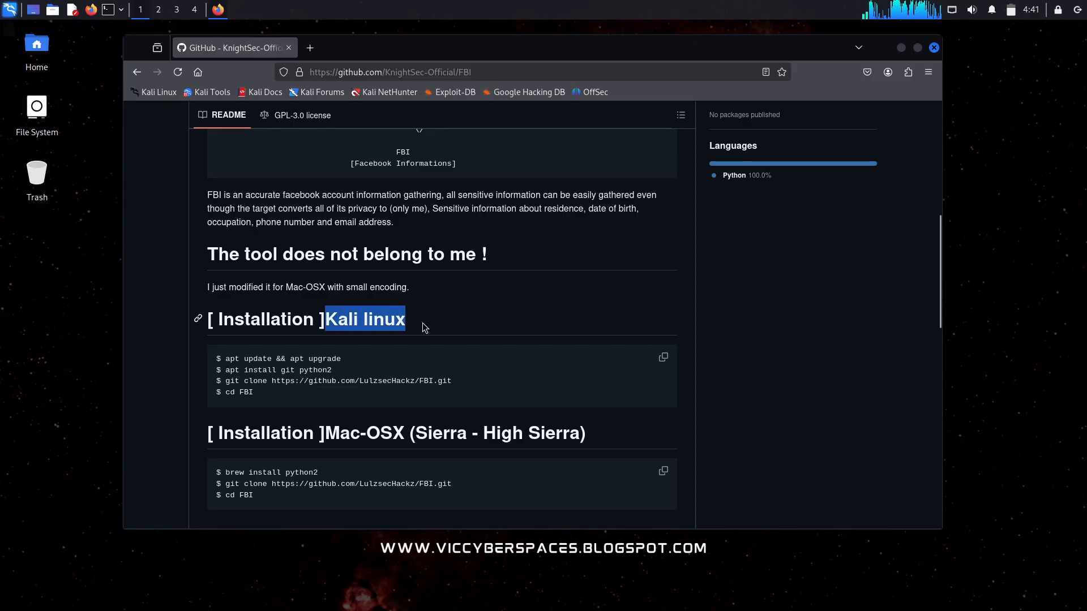
# - Review the README around the Kali linux heading, highlighting it and clearing the selection
pyautogui.scroll(3)
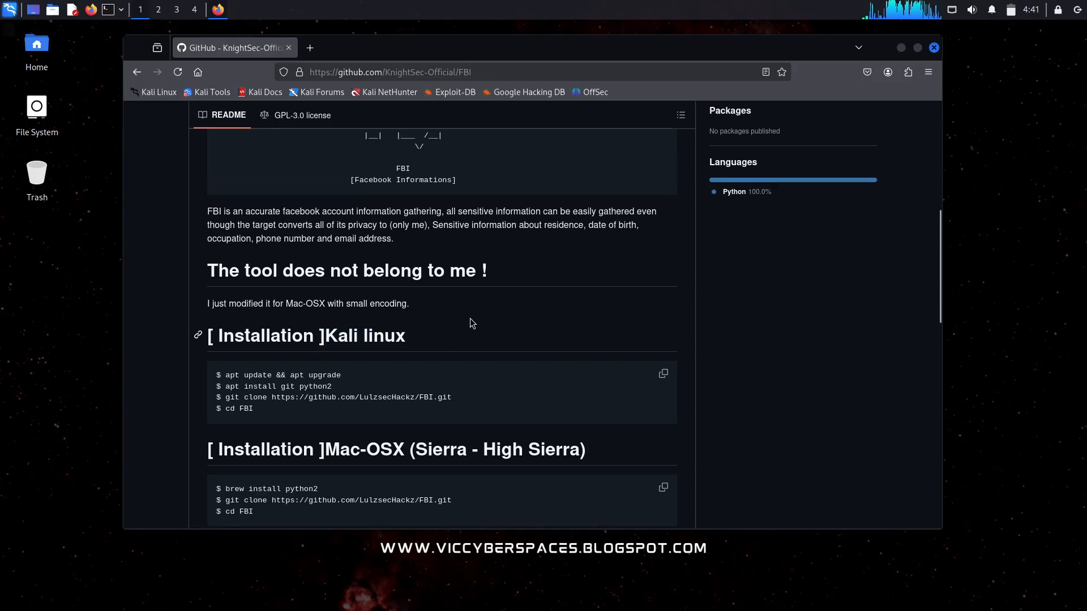
pyautogui.scroll(3)
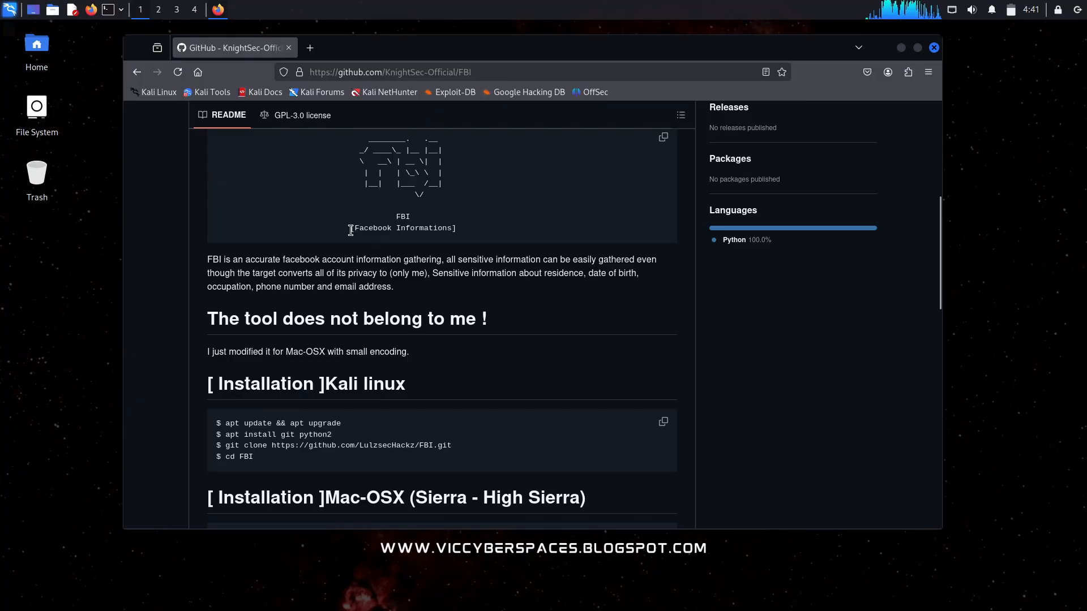
pyautogui.doubleClick(402, 228)
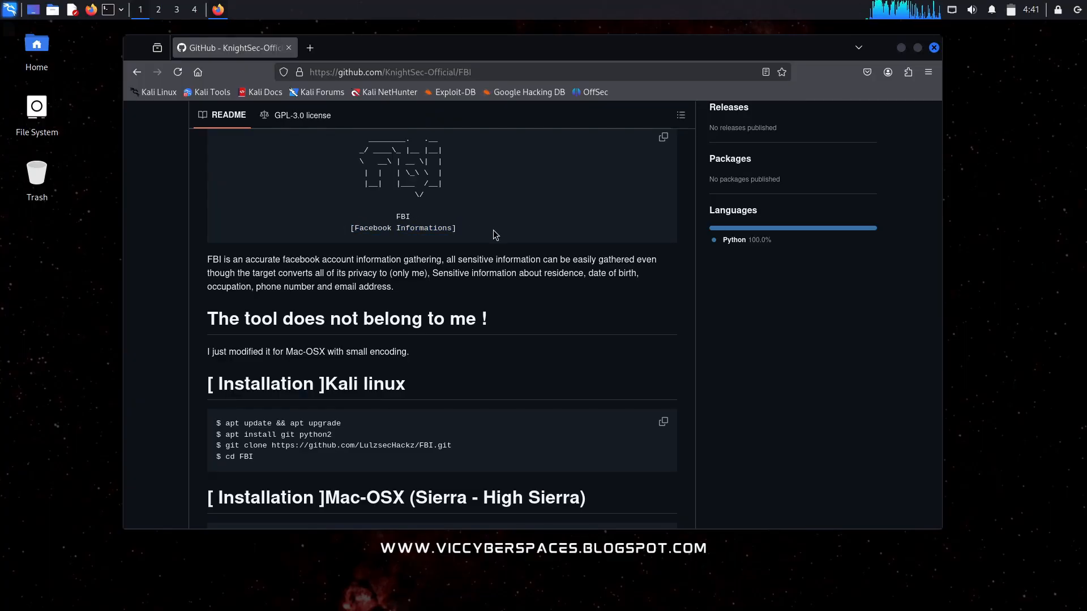
pyautogui.doubleClick(389, 383)
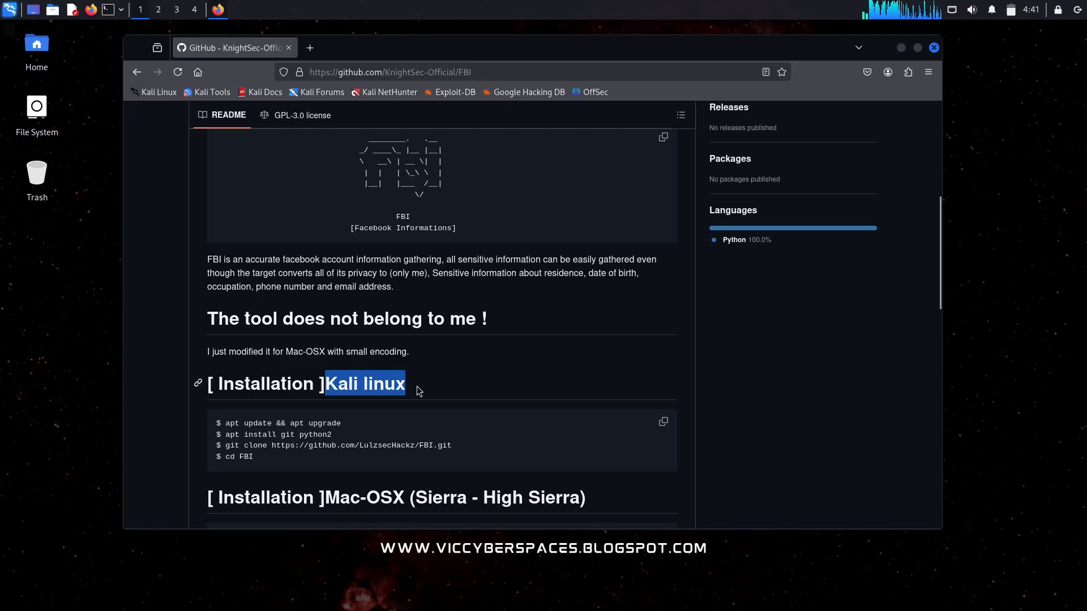
pyautogui.click(416, 392)
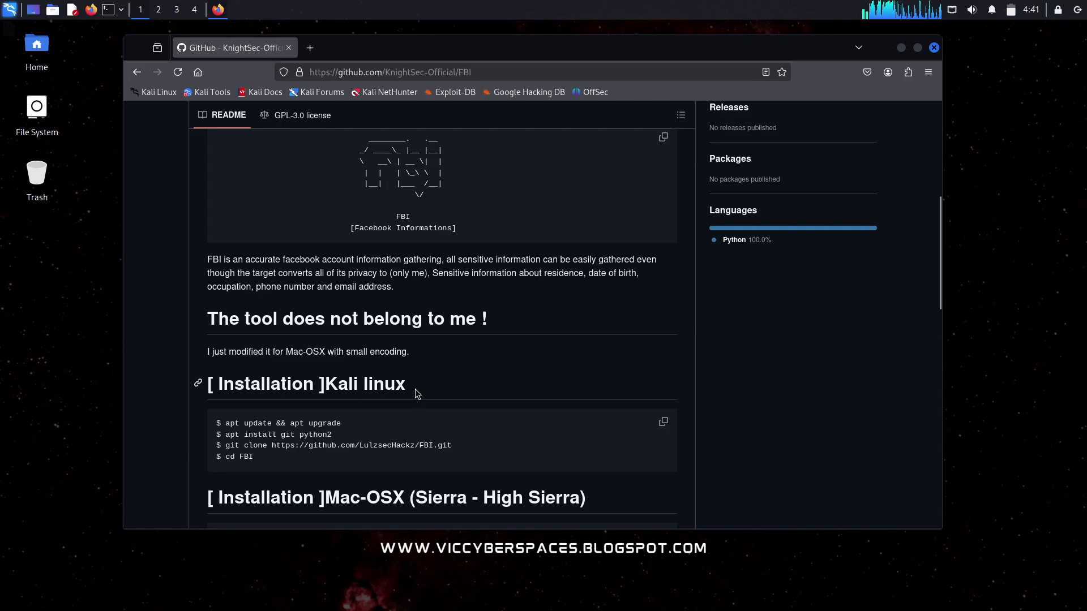
pyautogui.moveTo(409, 387)
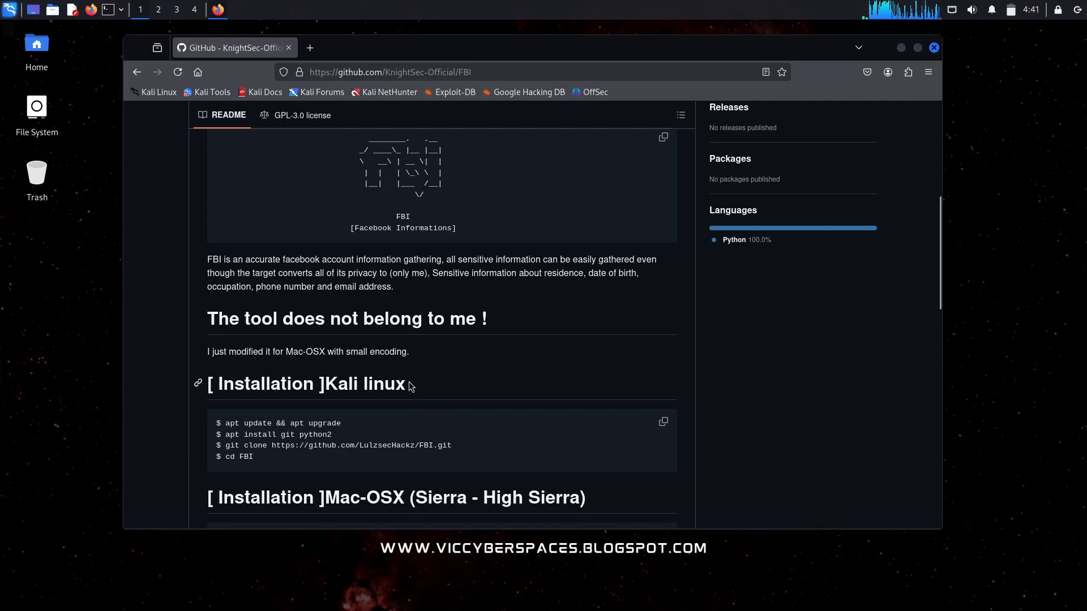
pyautogui.moveTo(292, 404)
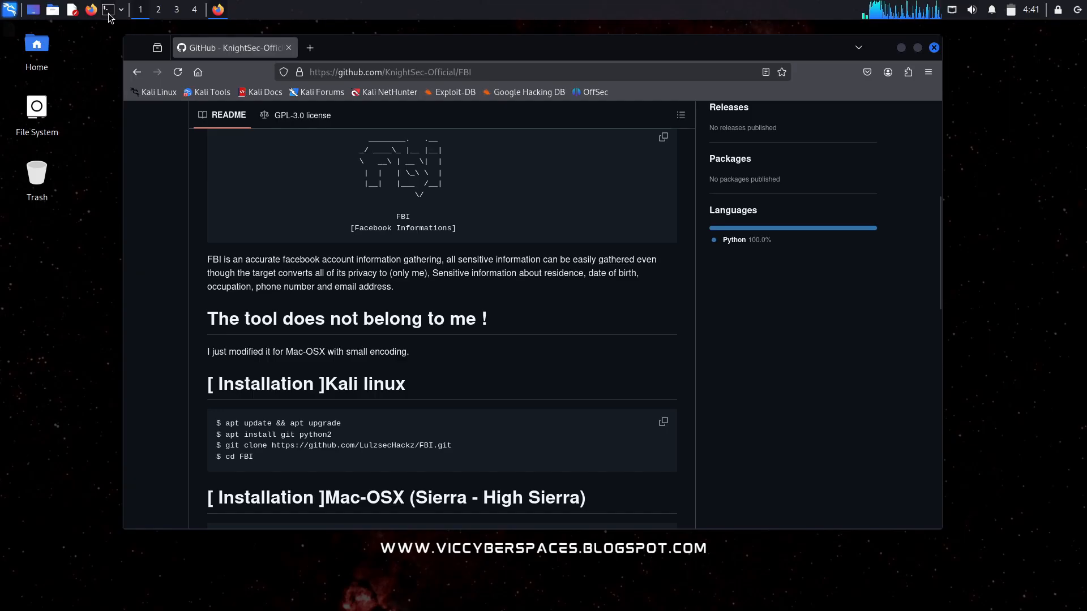
# - Open a terminal in the Desktop folder and run sudo apt update && apt upgrade with the password
pyautogui.click(103, 10)
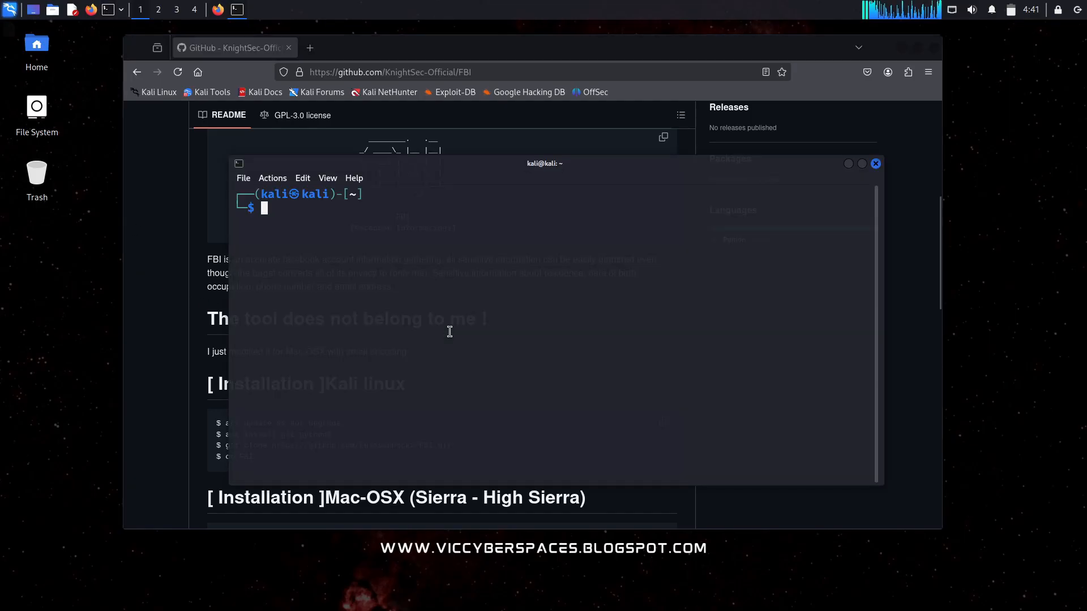
pyautogui.moveTo(465, 234)
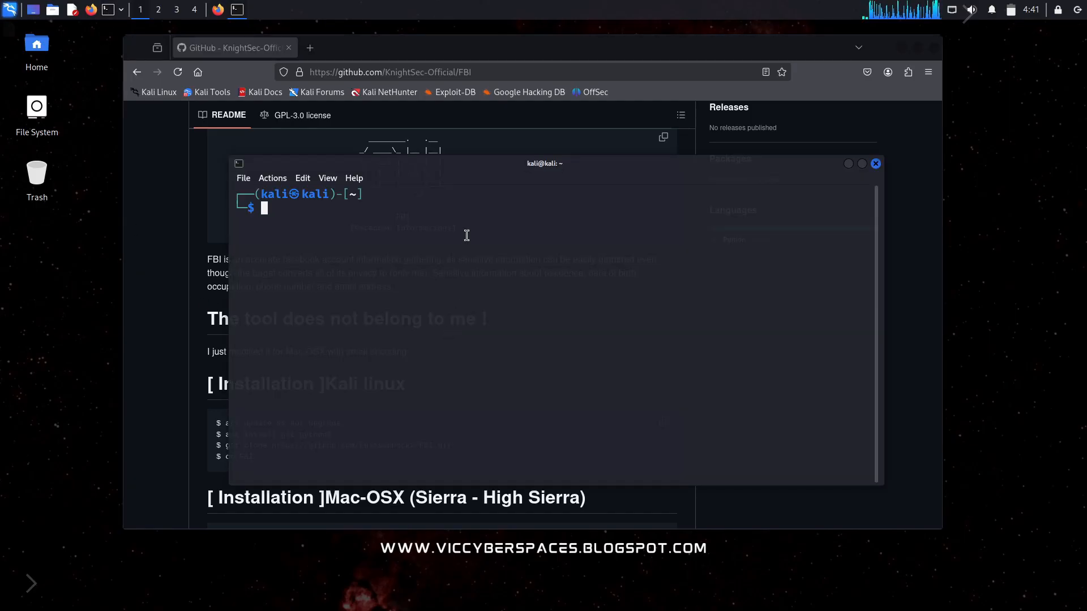
pyautogui.write('cd D')
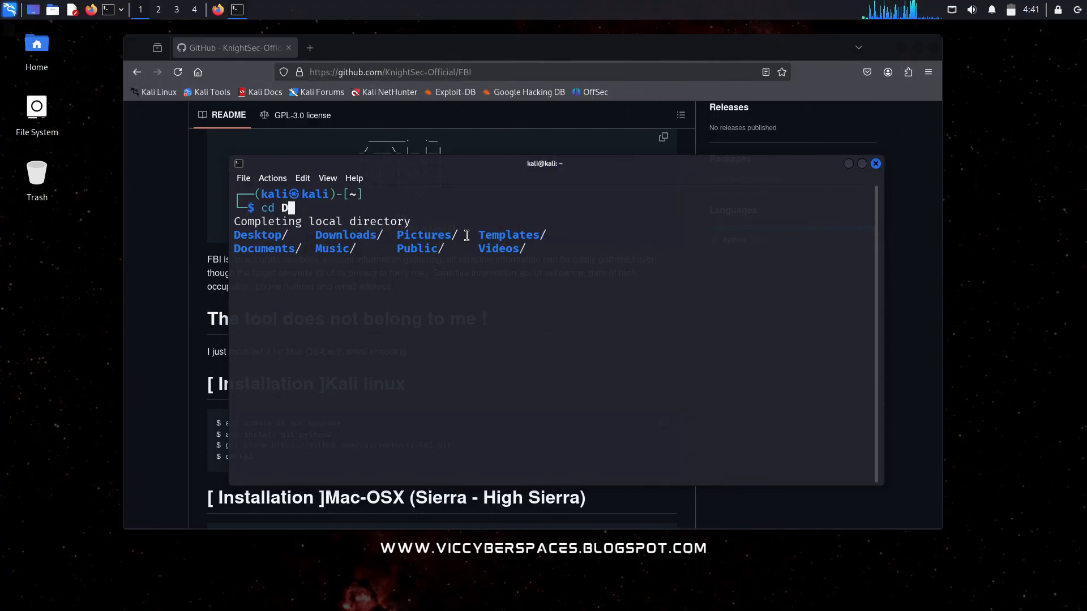
pyautogui.press('Tab')
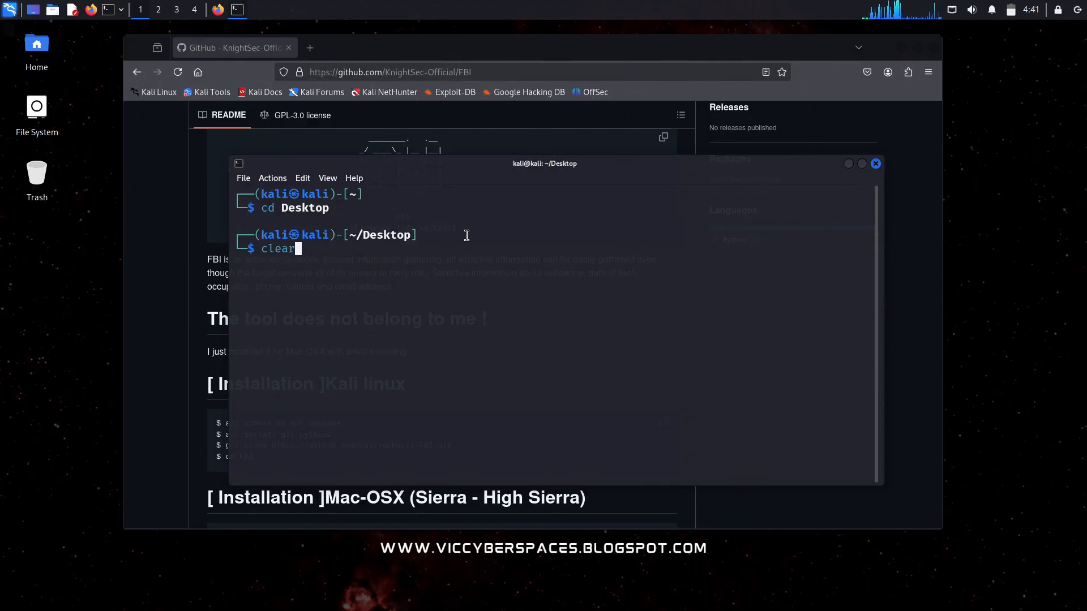
pyautogui.write('sudo apt install kali-wallpapers-legacy')
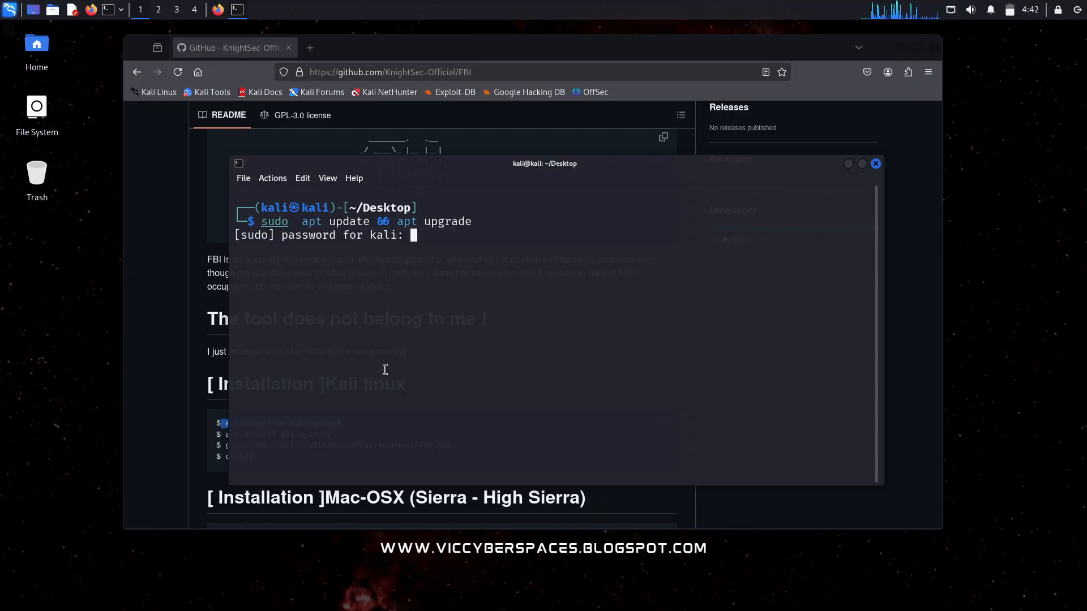
pyautogui.press('Return')
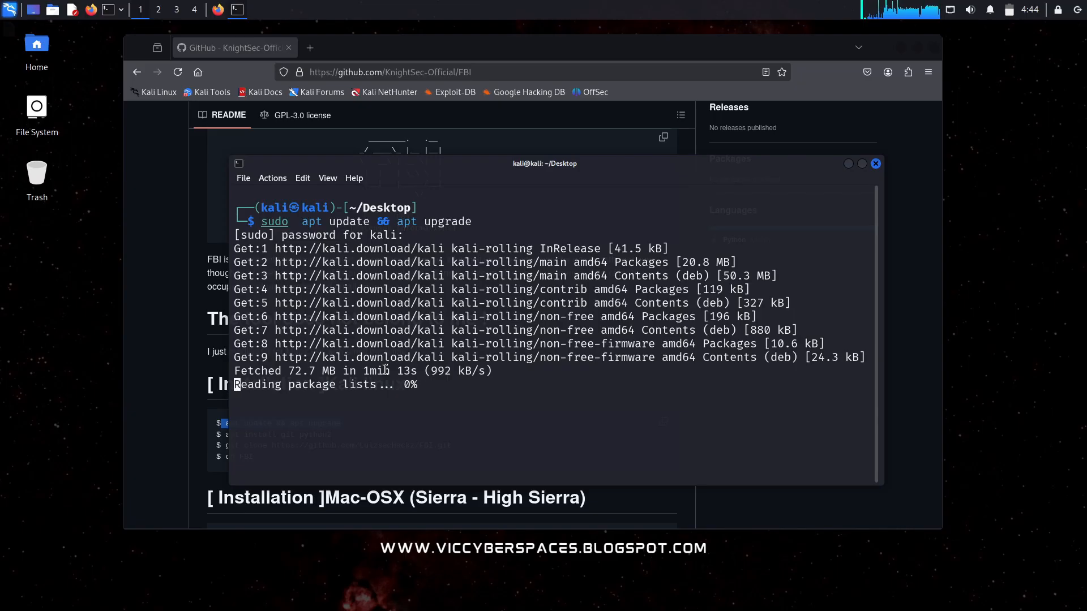
# - Paste the git clone command to clone the FBI repository onto the Desktop
pyautogui.click(875, 163)
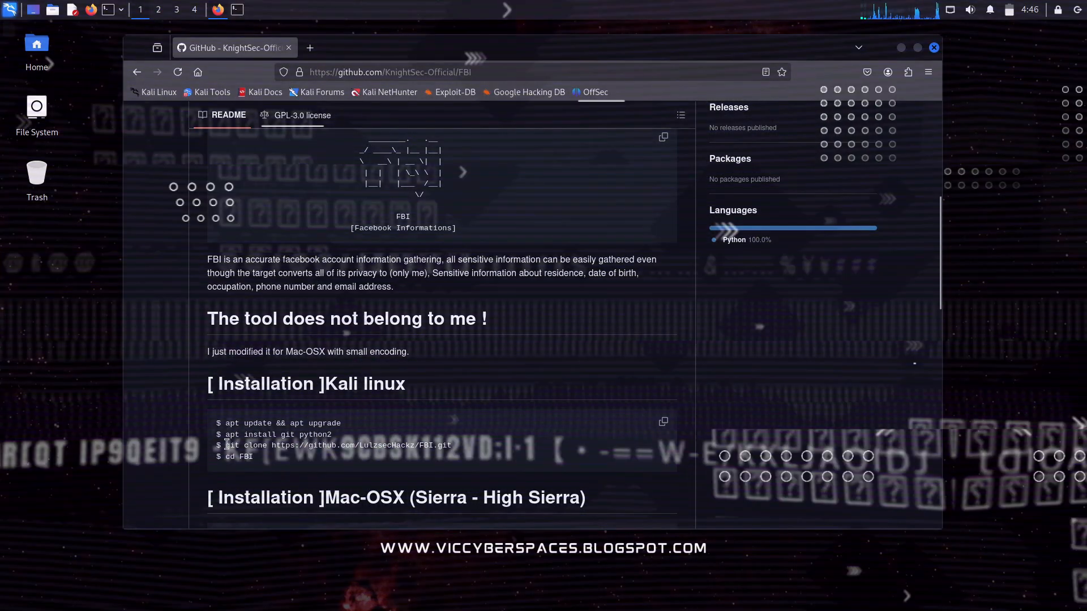
pyautogui.rightClick(336, 445)
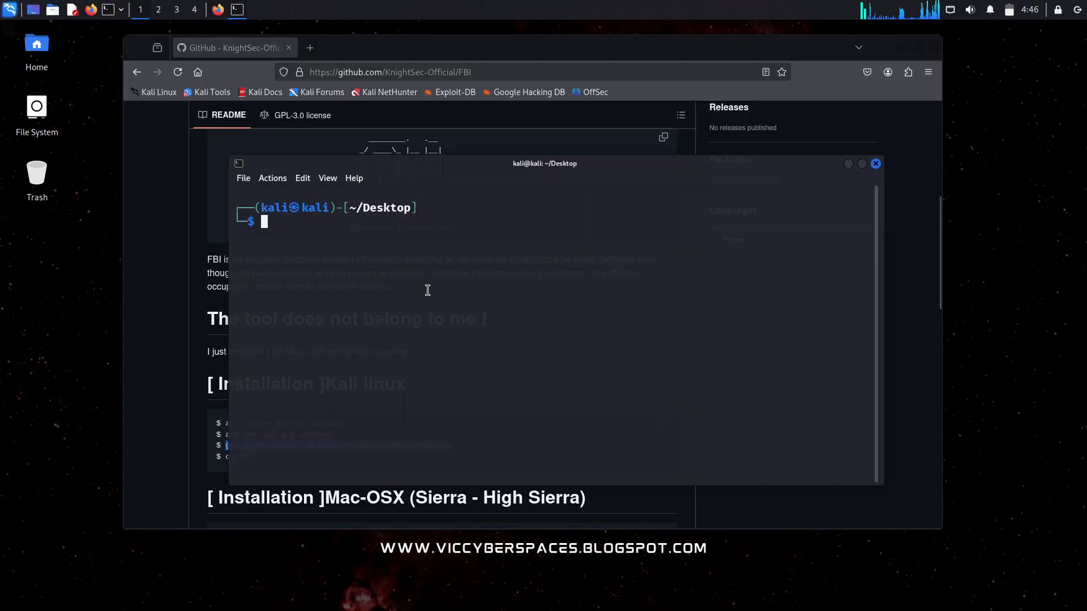
pyautogui.press('Return')
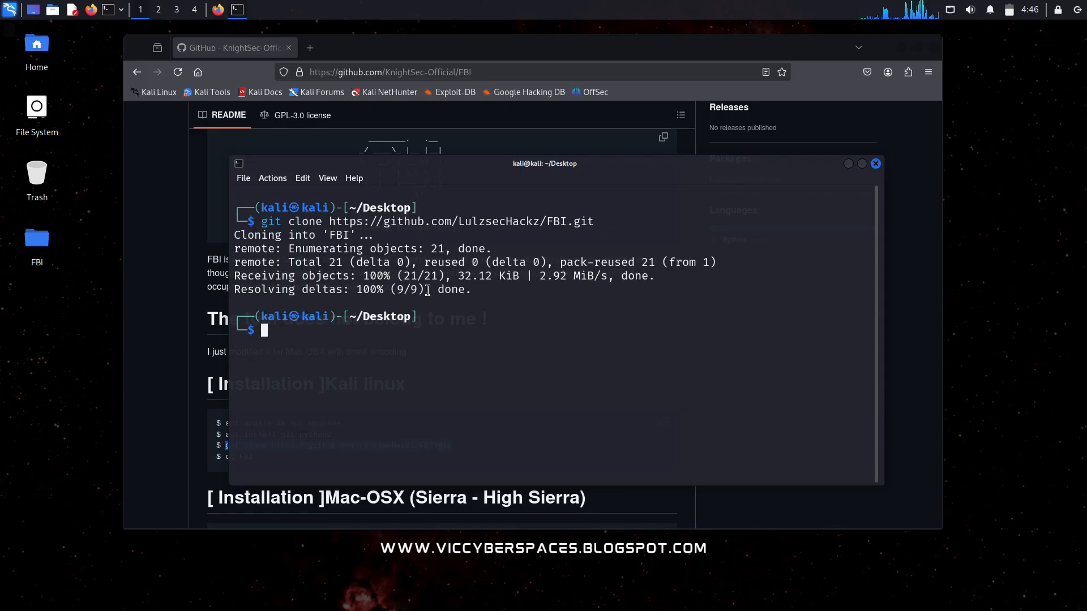
# - Move into Desktop/FBI, list its files and begin entering python2 fbi.py
pyautogui.write('cd Desktop')
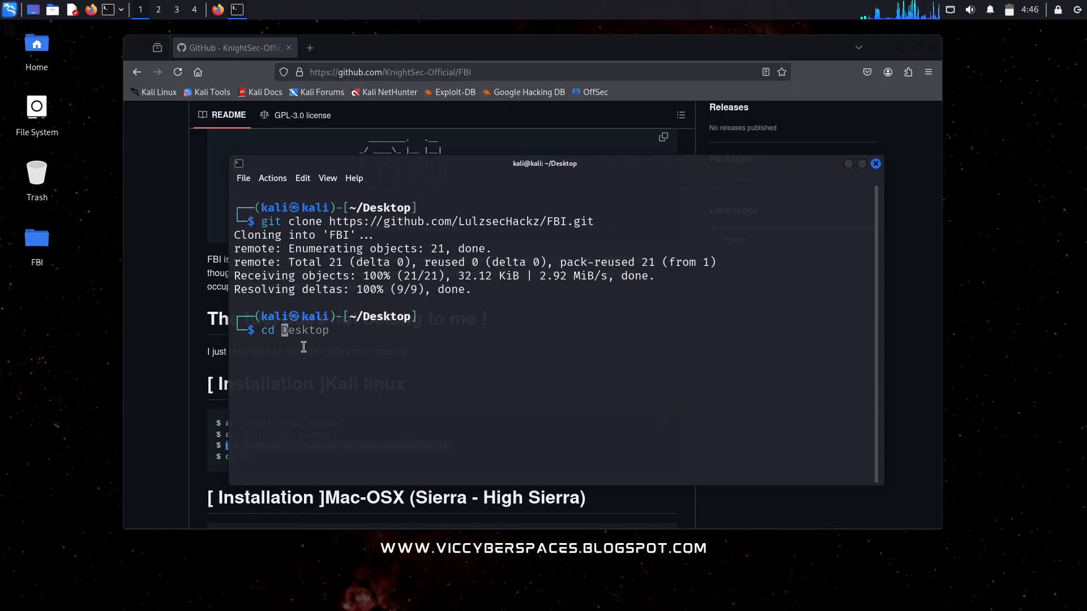
pyautogui.write('FBI')
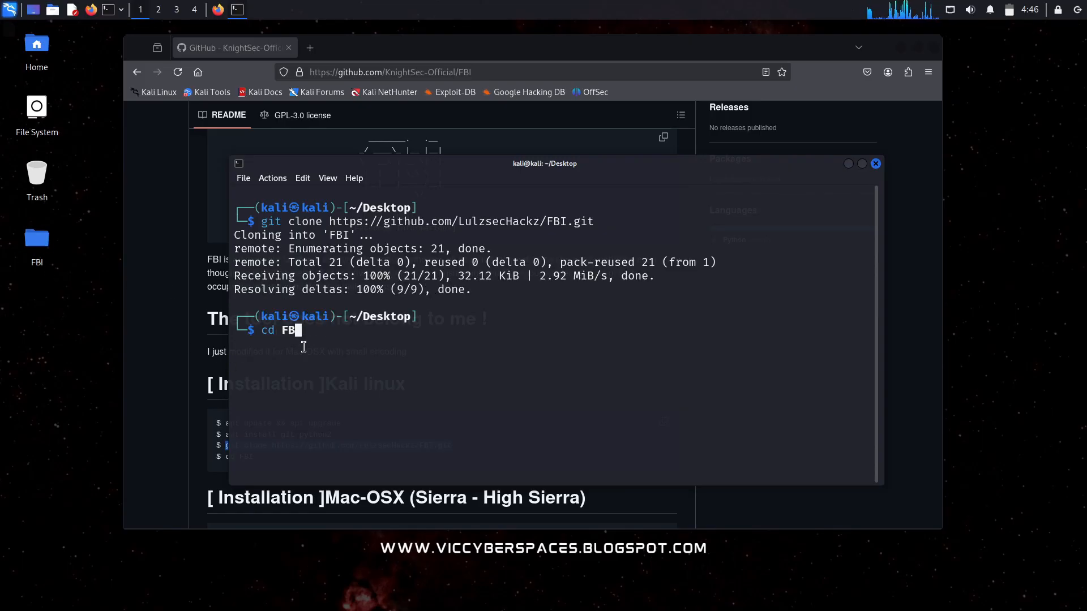
pyautogui.press('Return')
pyautogui.write('pyth')
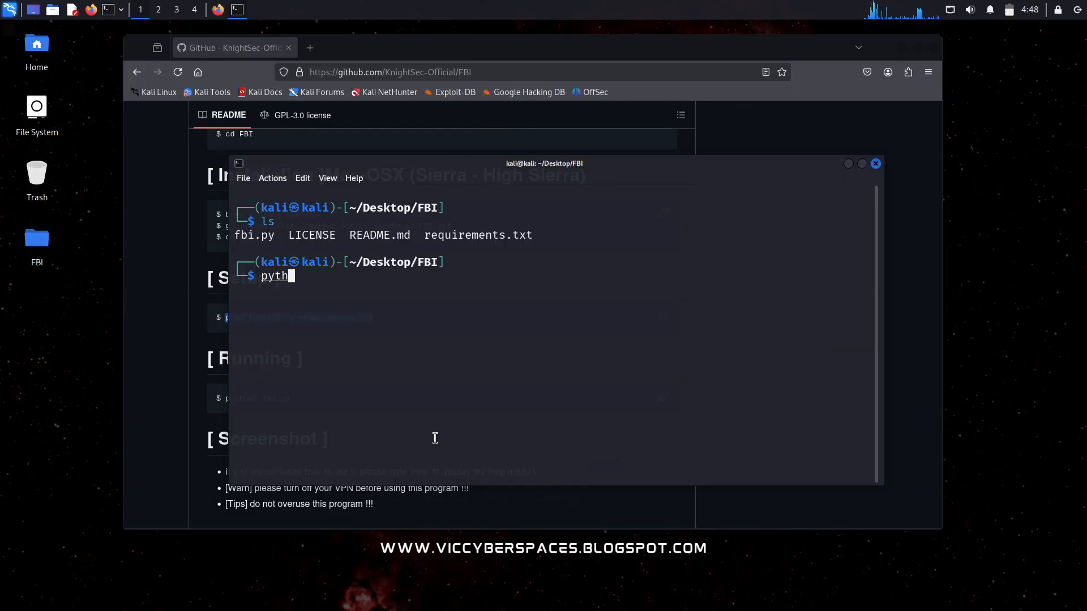
pyautogui.write('on')
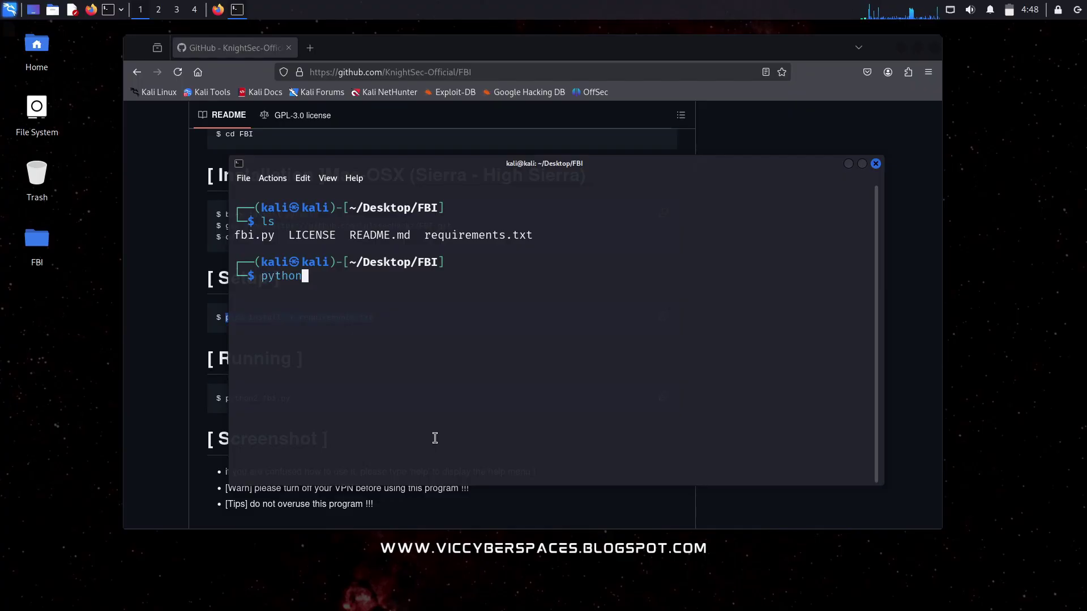
pyautogui.write('2 fv')
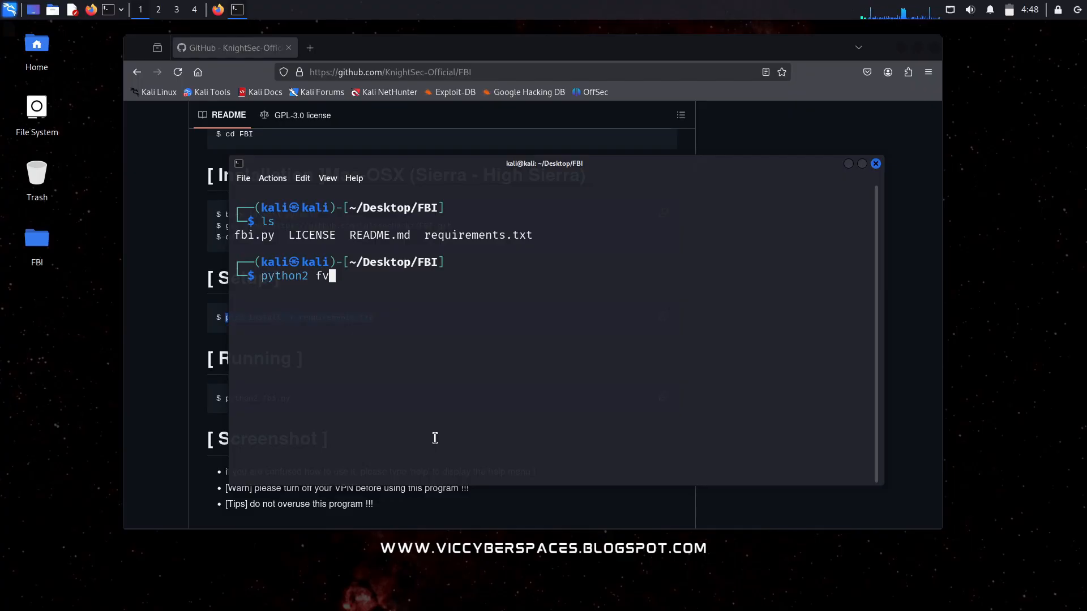
pyautogui.write('bi.')
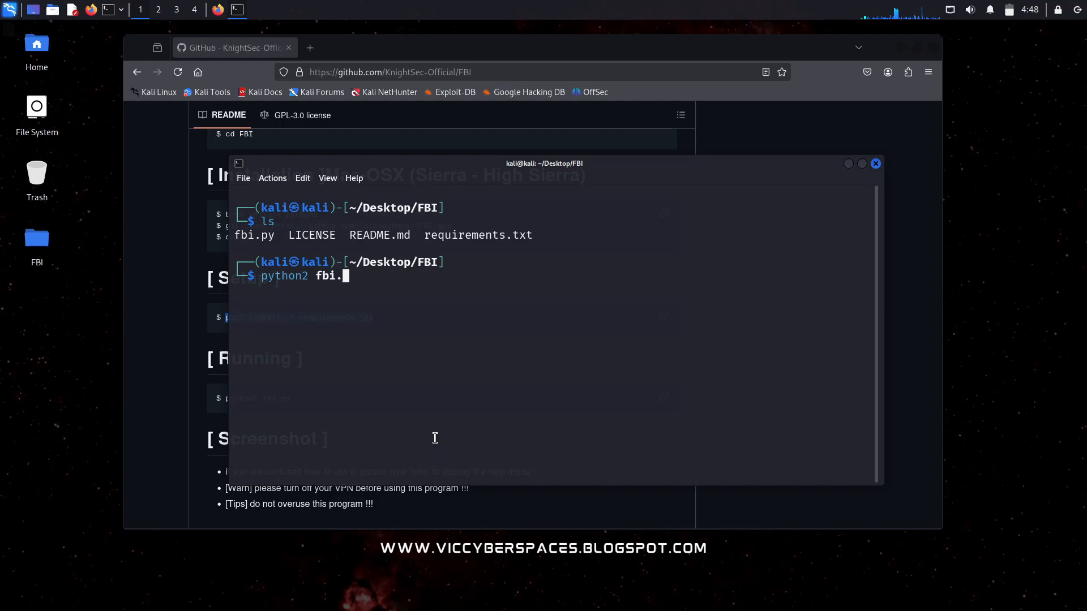
# - Run python2 fbi.py to start the FBI tool and show its help command list
pyautogui.press('Return')
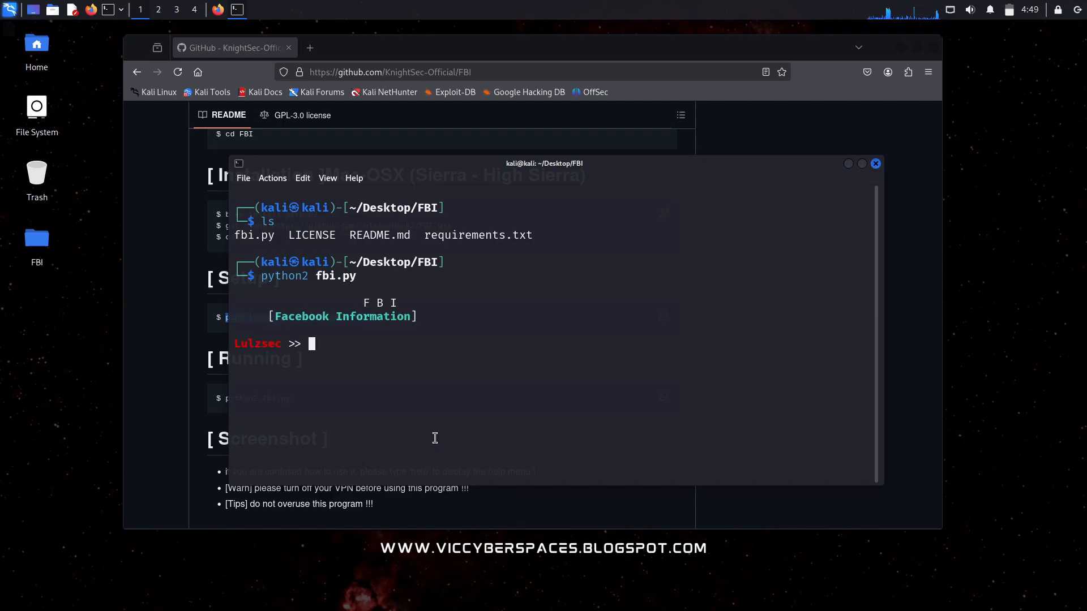
pyautogui.moveTo(396, 365)
pyautogui.write('help')
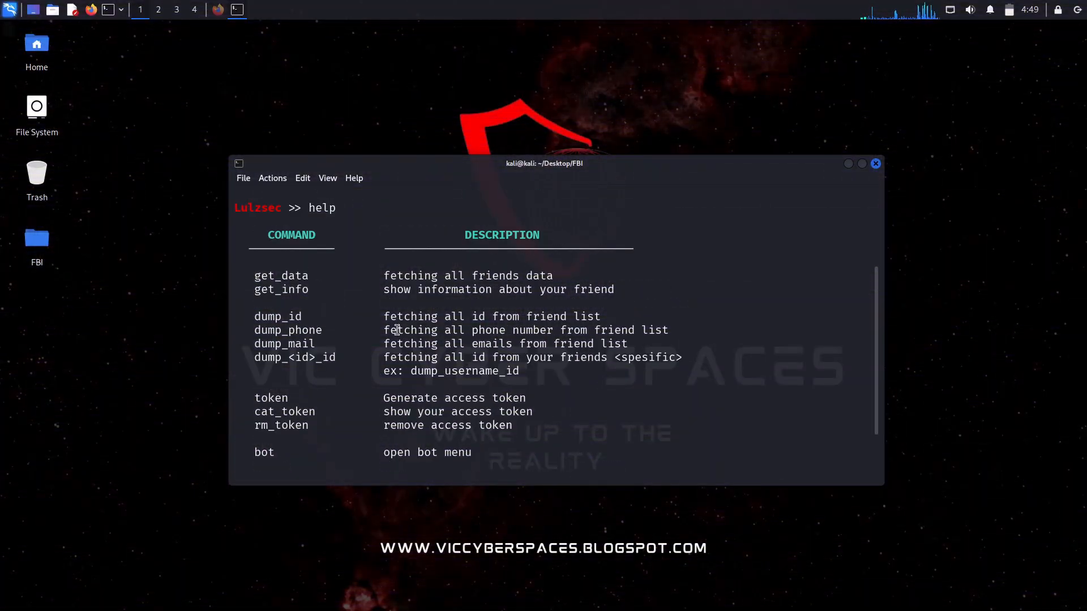
pyautogui.doubleClick(282, 276)
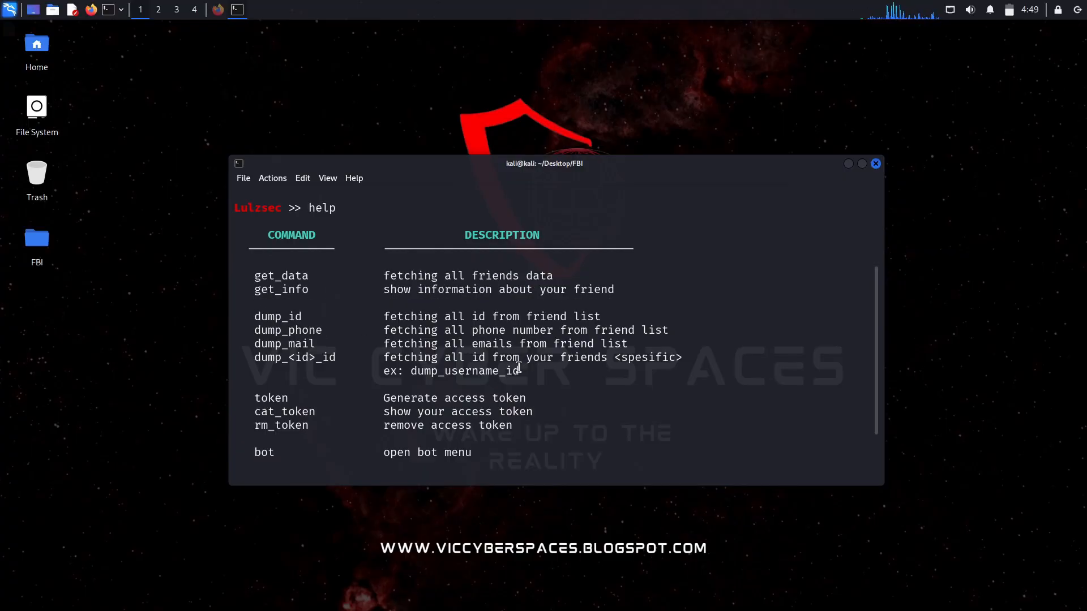
pyautogui.doubleClick(277, 316)
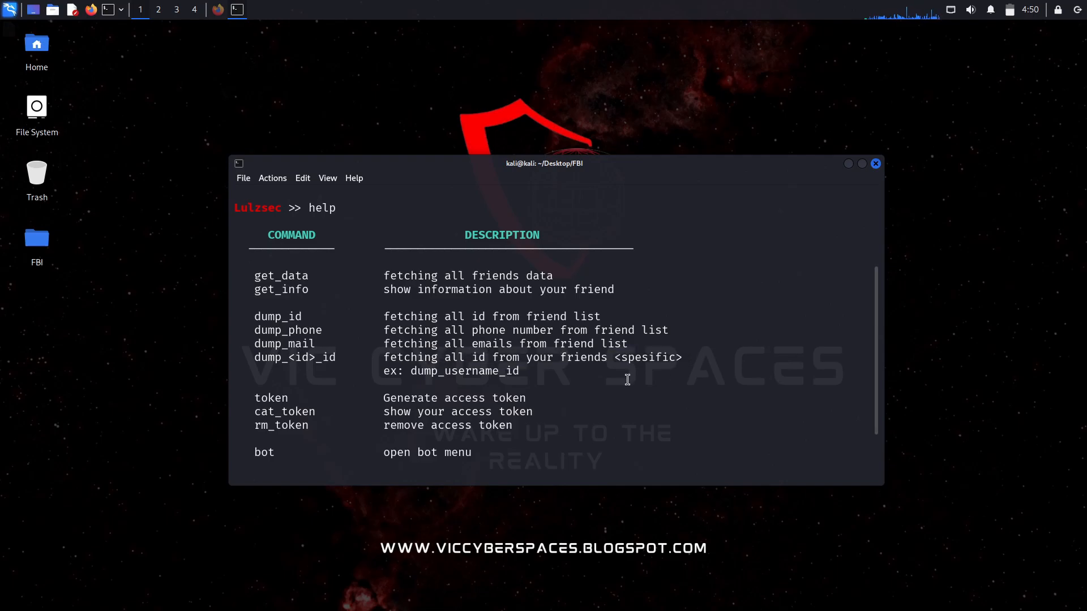
pyautogui.doubleClick(270, 397)
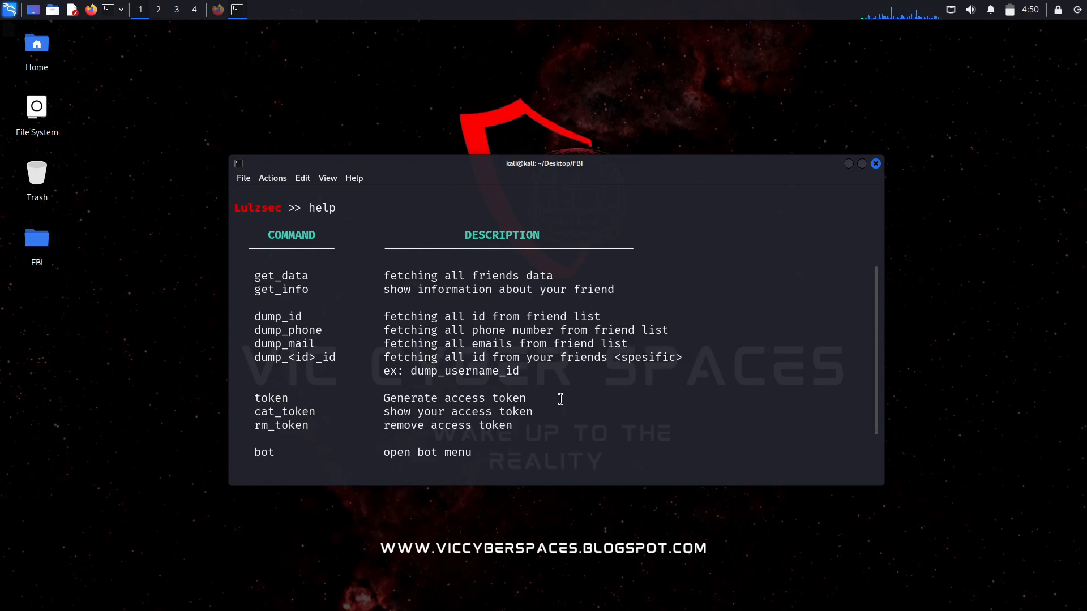
pyautogui.moveTo(878, 427)
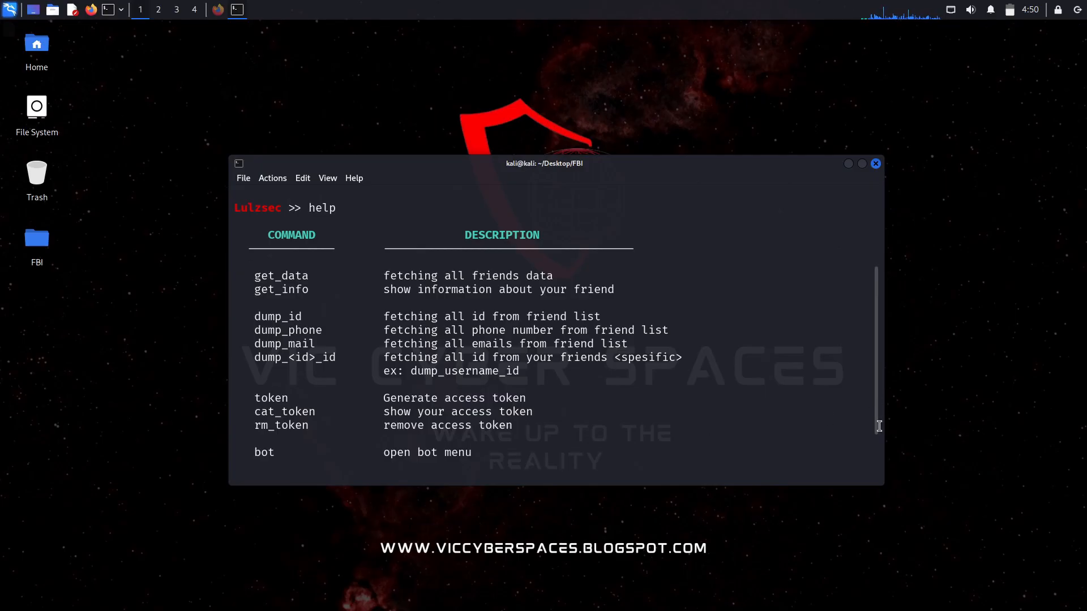
# - Locate the token command in the help list and begin entering it
pyautogui.scroll(-3)
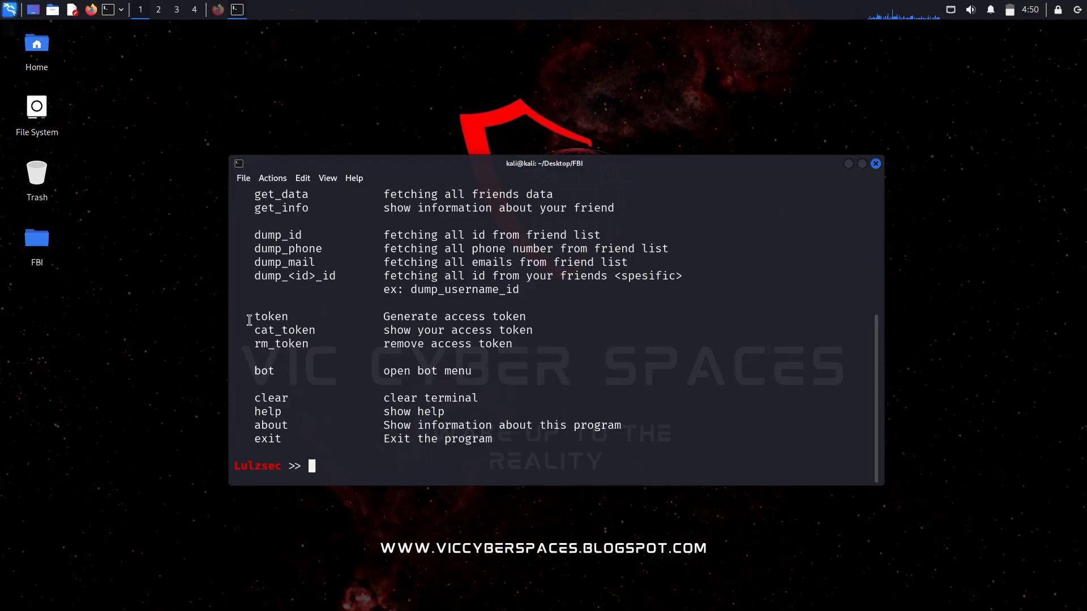
pyautogui.doubleClick(271, 316)
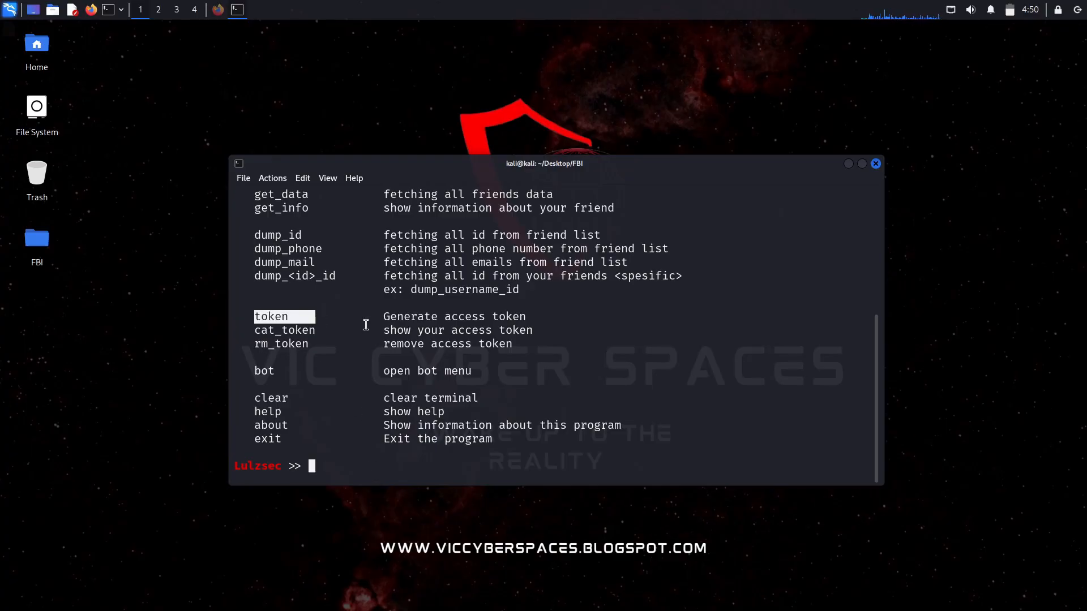
pyautogui.moveTo(462, 468)
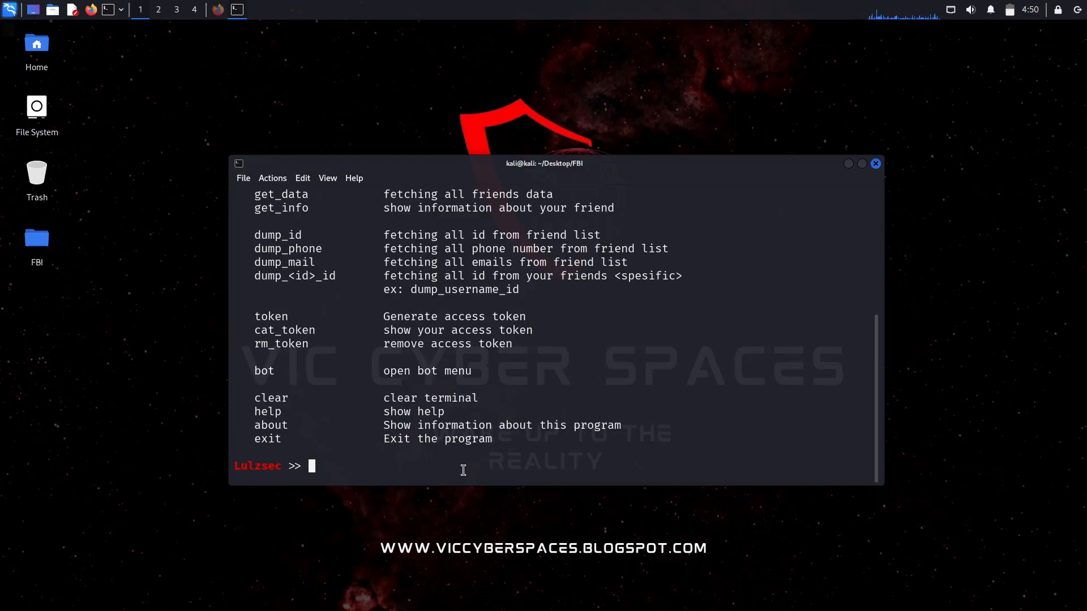
pyautogui.write('to')
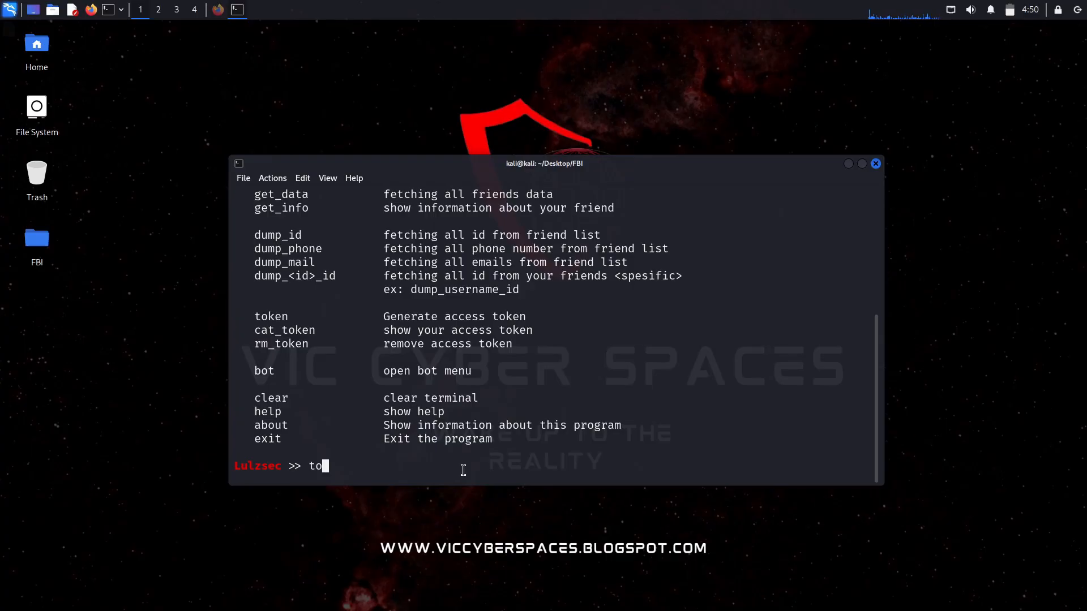
# - Generate the access token, relaunch the tool and run get_data to retrieve 2142 friends' data
pyautogui.press('Return')
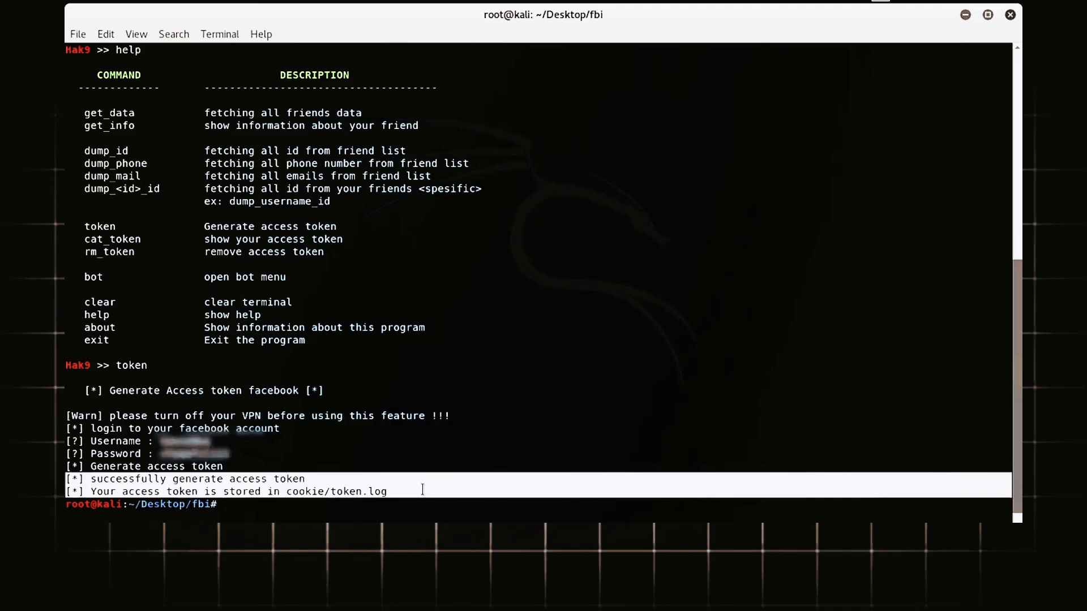
pyautogui.press('Return')
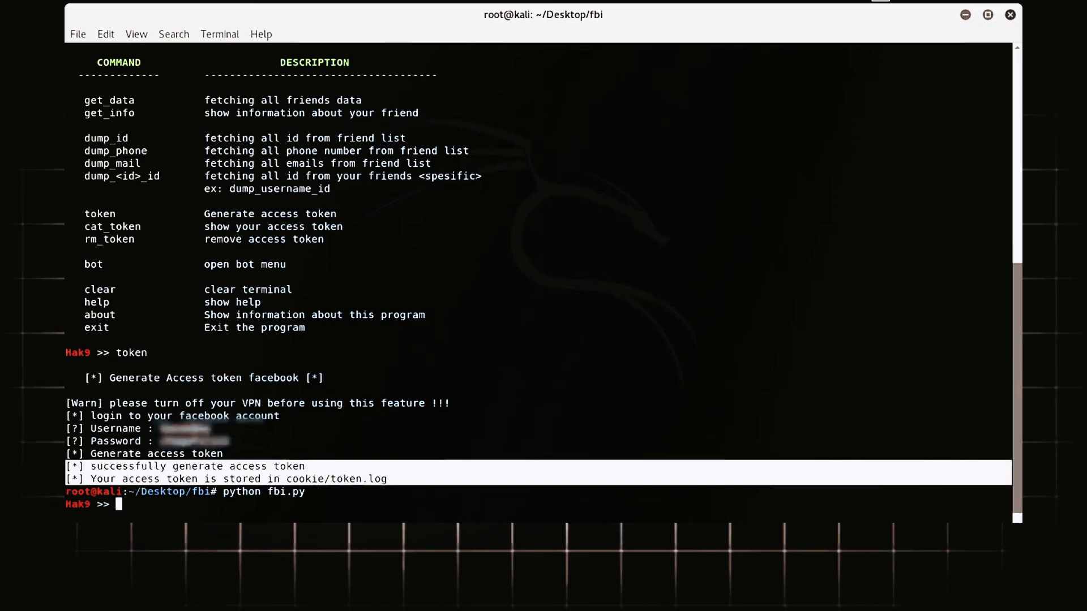
pyautogui.write('help')
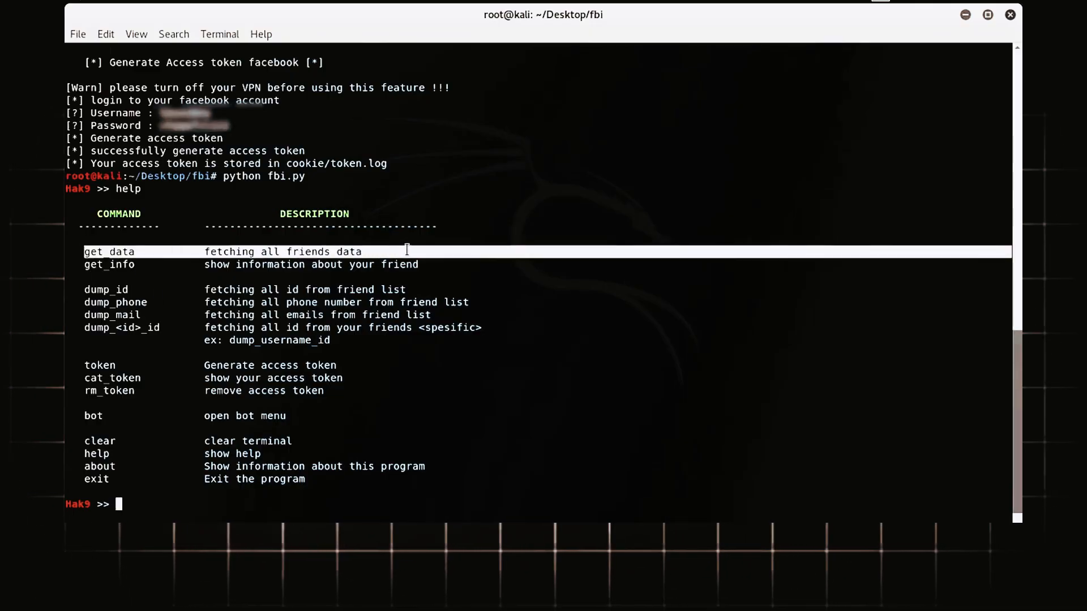
pyautogui.write('get_d')
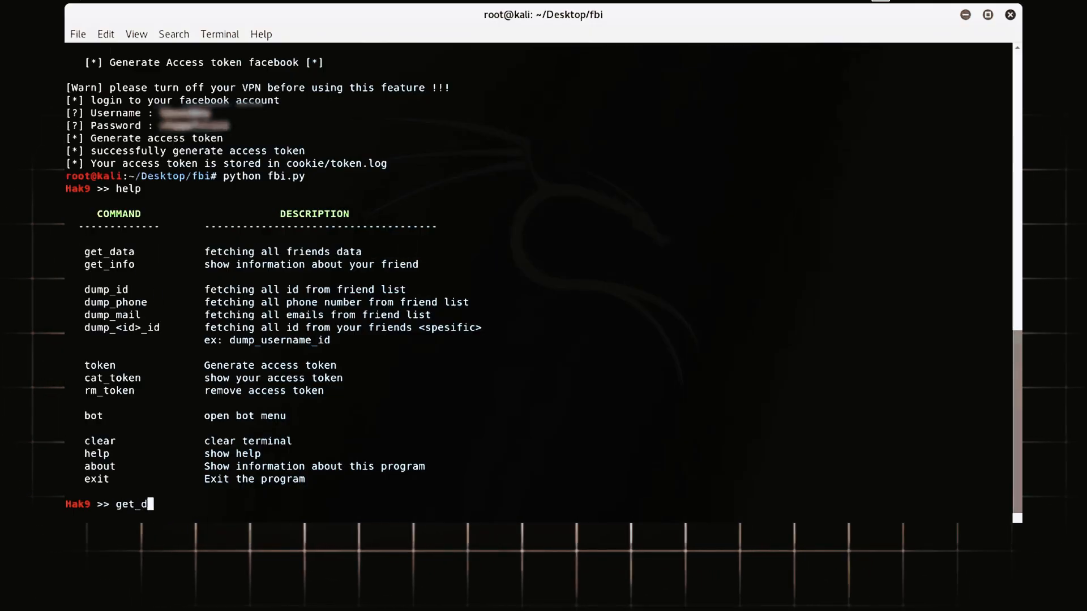
pyautogui.press('Return')
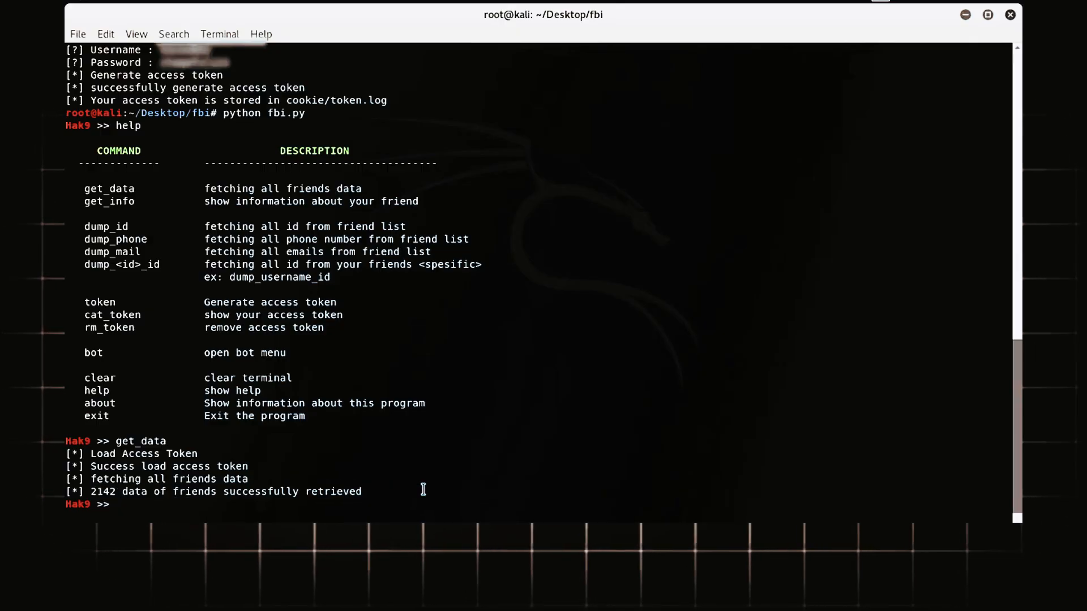
# - Run dump_phone and dump_mail to dump friends' phone numbers and emails, then show help again
pyautogui.write('dump_phone')
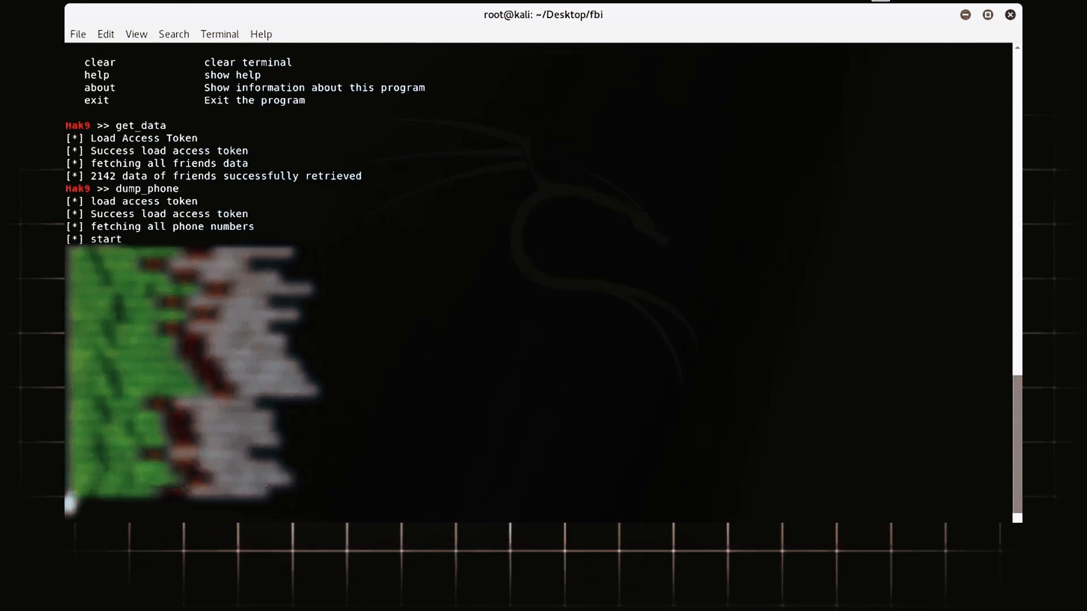
pyautogui.scroll(-3)
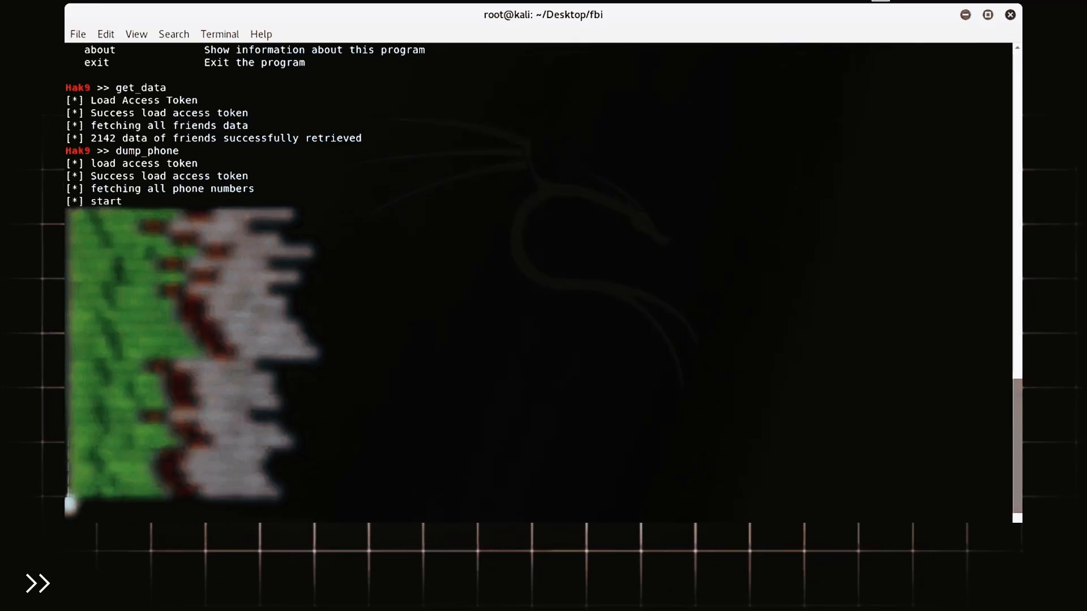
pyautogui.scroll(-3)
pyautogui.write('dump_mail')
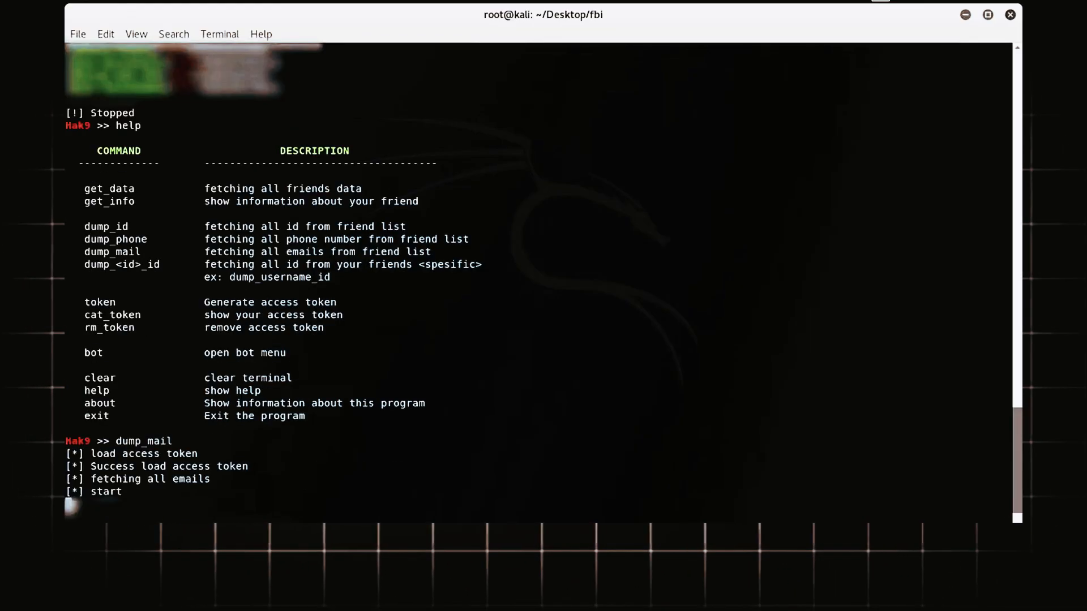
pyautogui.scroll(-3)
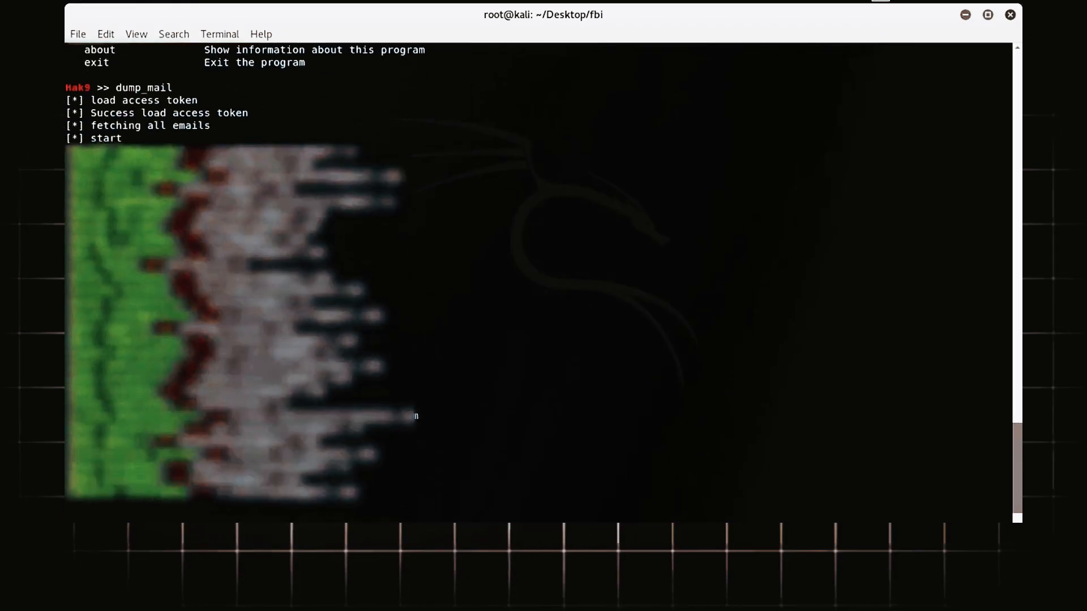
pyautogui.scroll(-3)
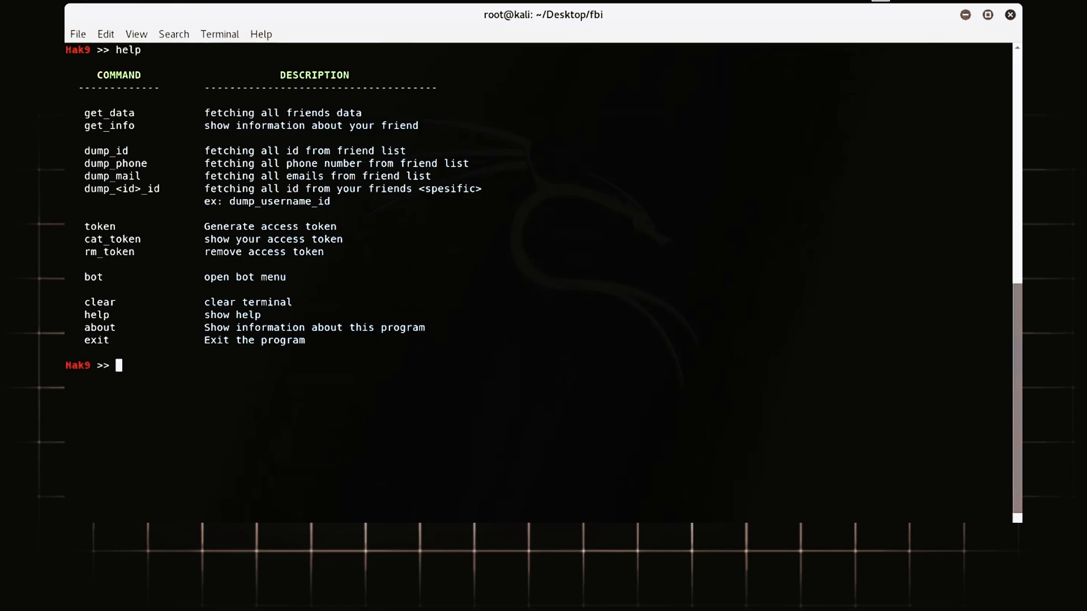
# - Open the bot menu, try option 02, go back with 00, then clear and show help
pyautogui.write('bot')
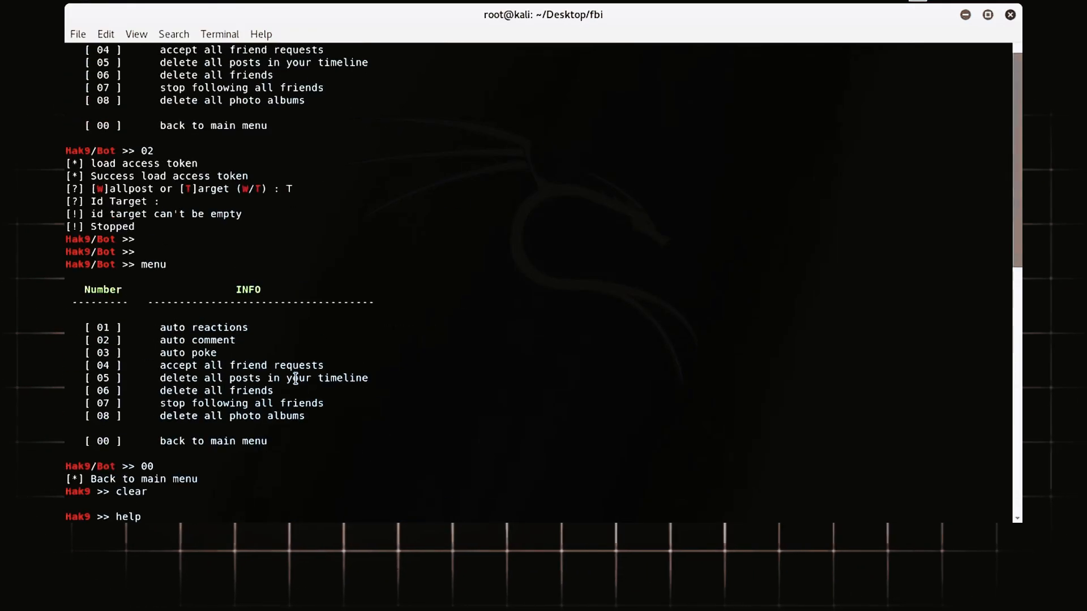
pyautogui.scroll(-3)
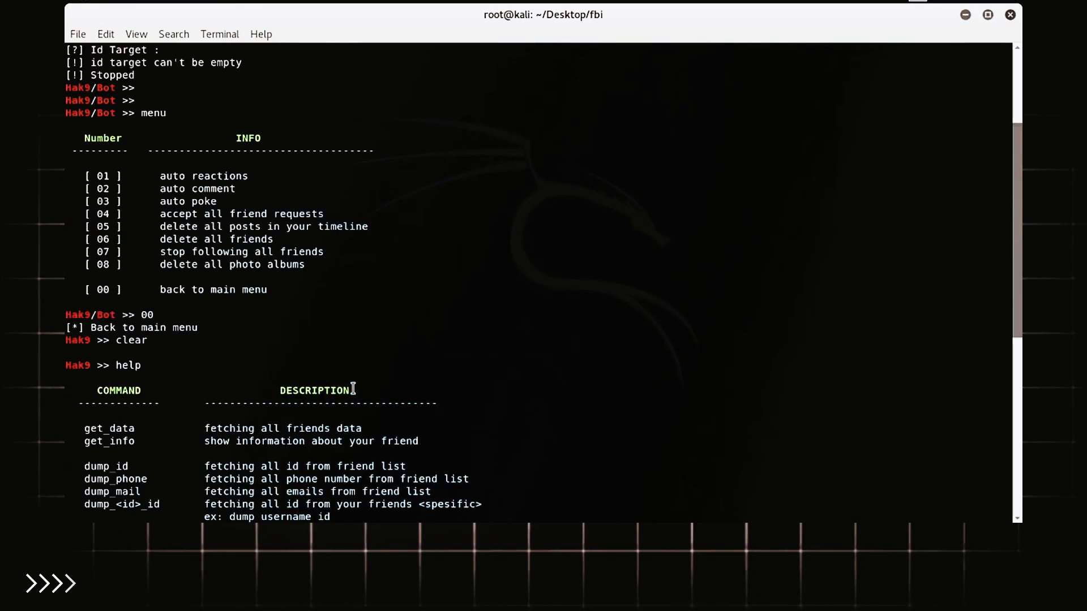